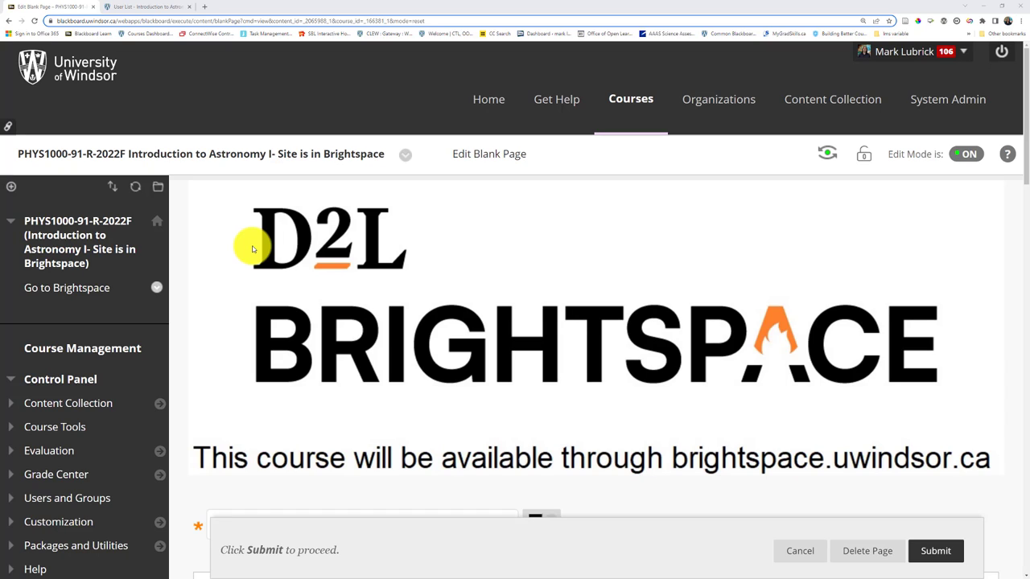
mouse_move(826, 153)
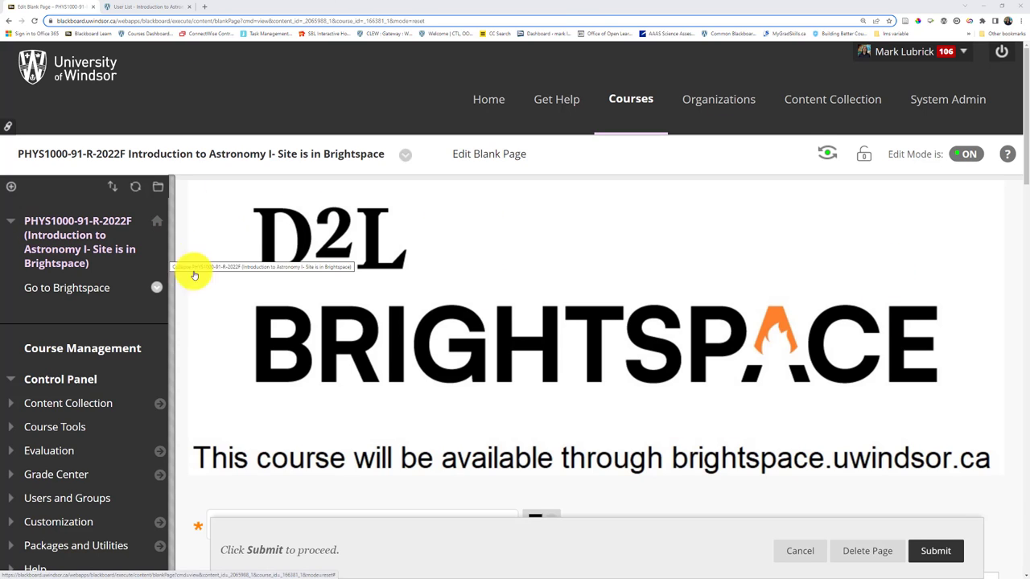
Expand the Grade Center options in the astronomy course's Control Panel.
scroll(down, 3)
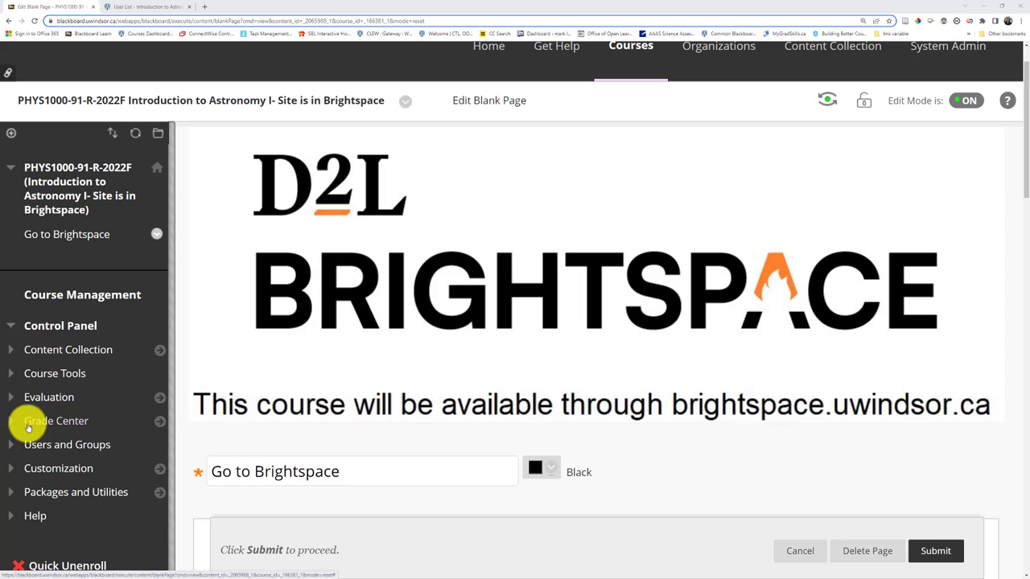
click(56, 421)
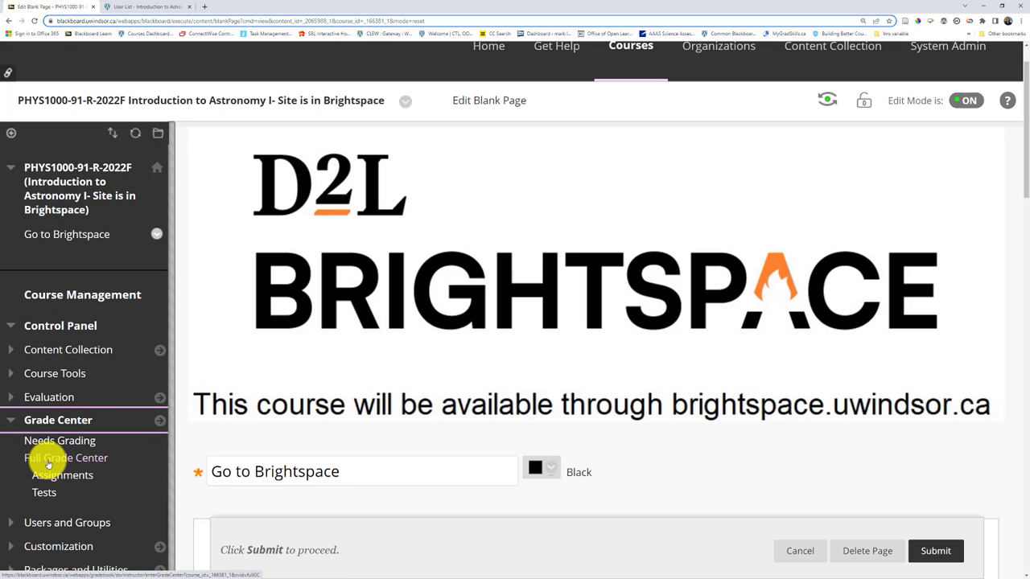
From the Full Grade Center, start an offline download of the full Grade Center as comma-delimited without hidden info.
click(66, 457)
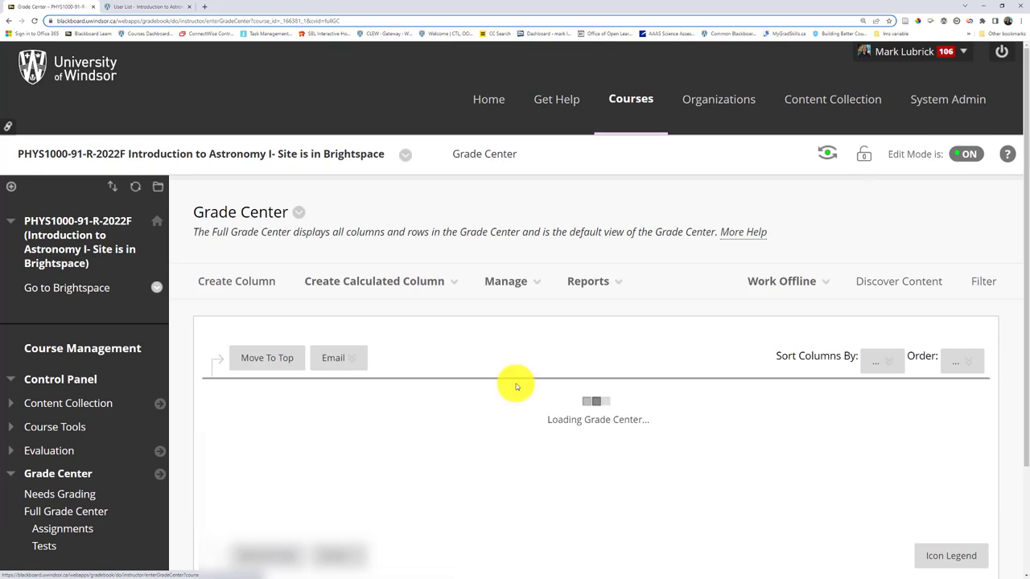
click(782, 280)
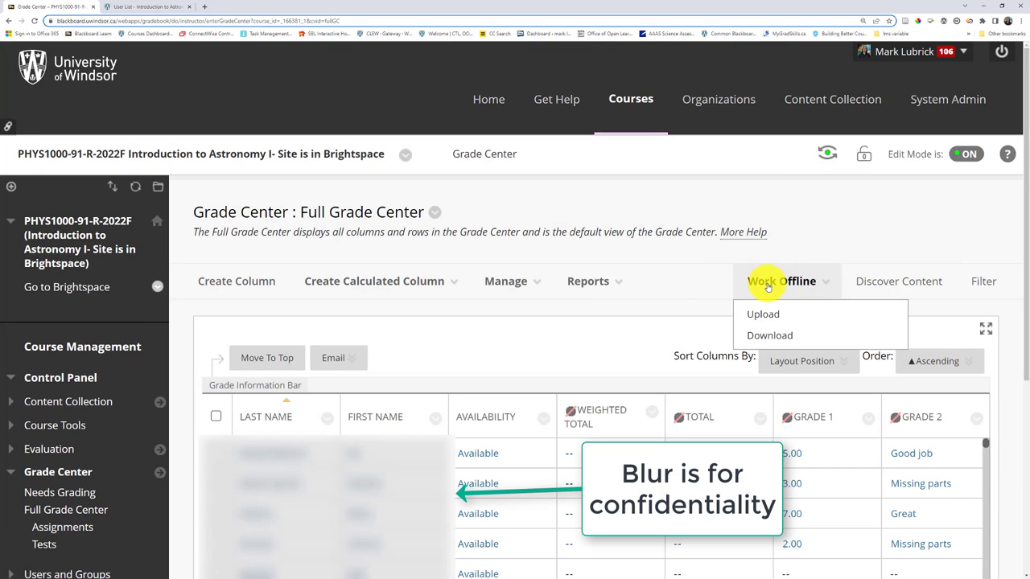
mouse_move(769, 336)
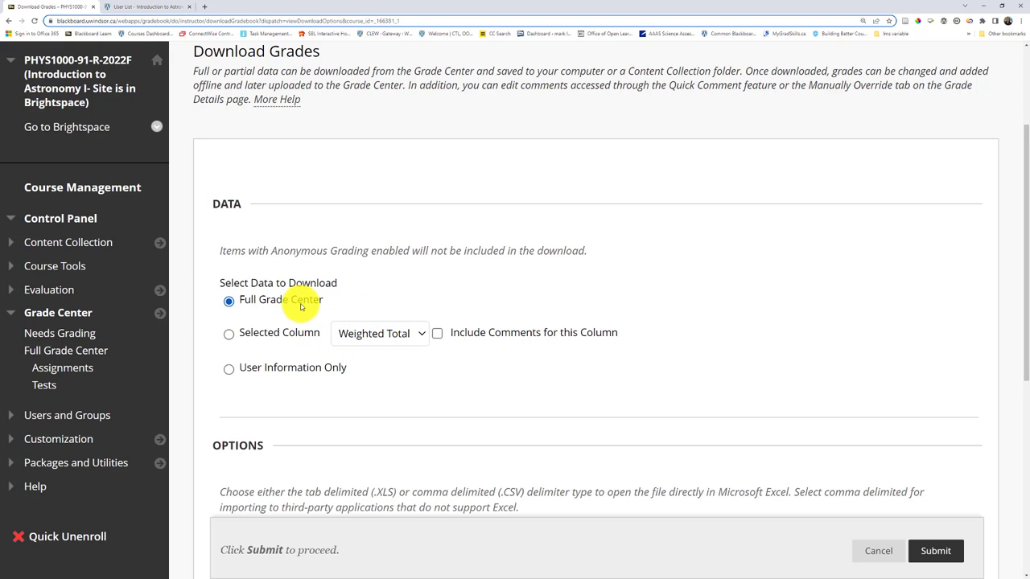
scroll(down, 3)
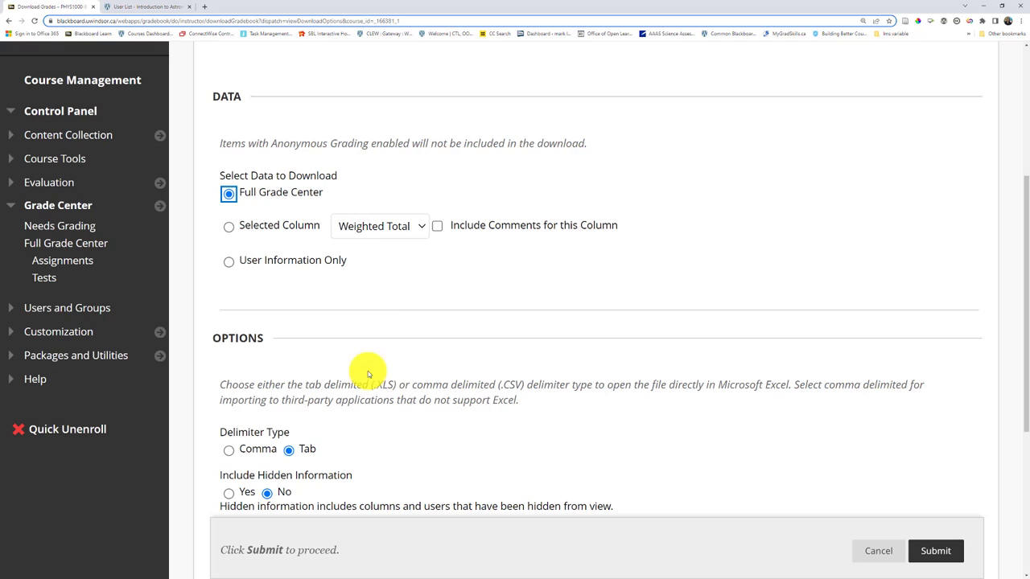
scroll(down, 3)
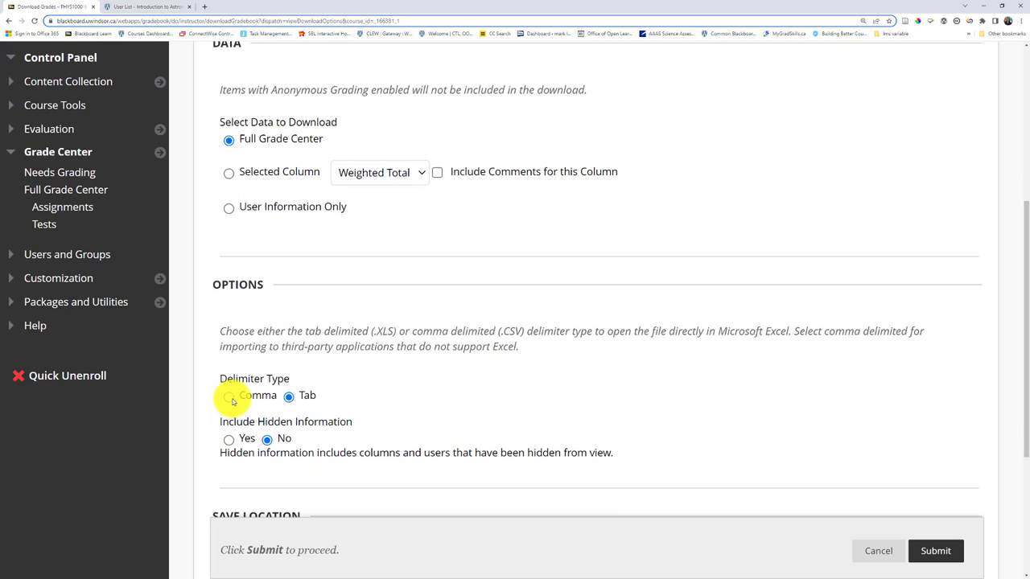
click(228, 396)
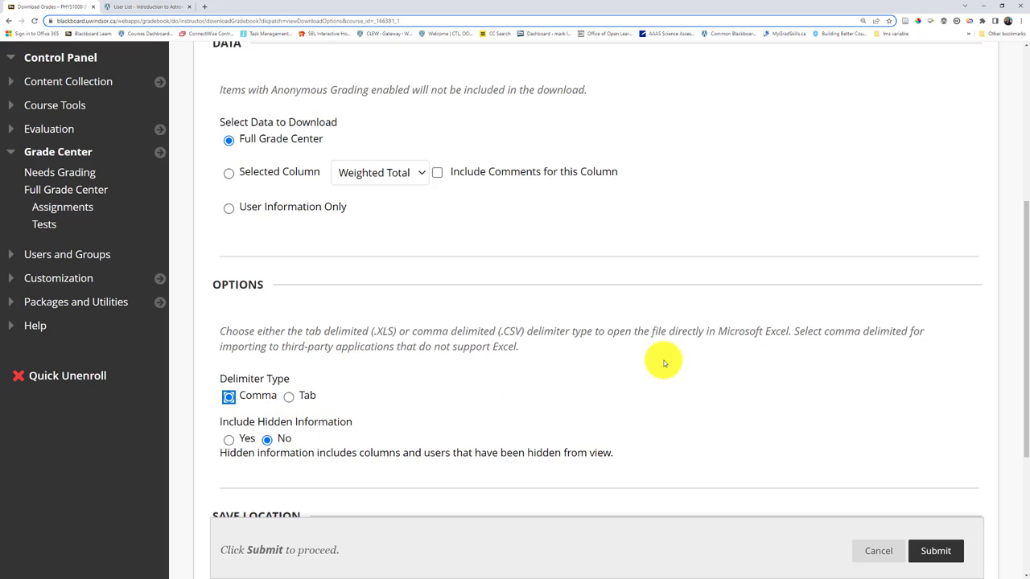
scroll(down, 3)
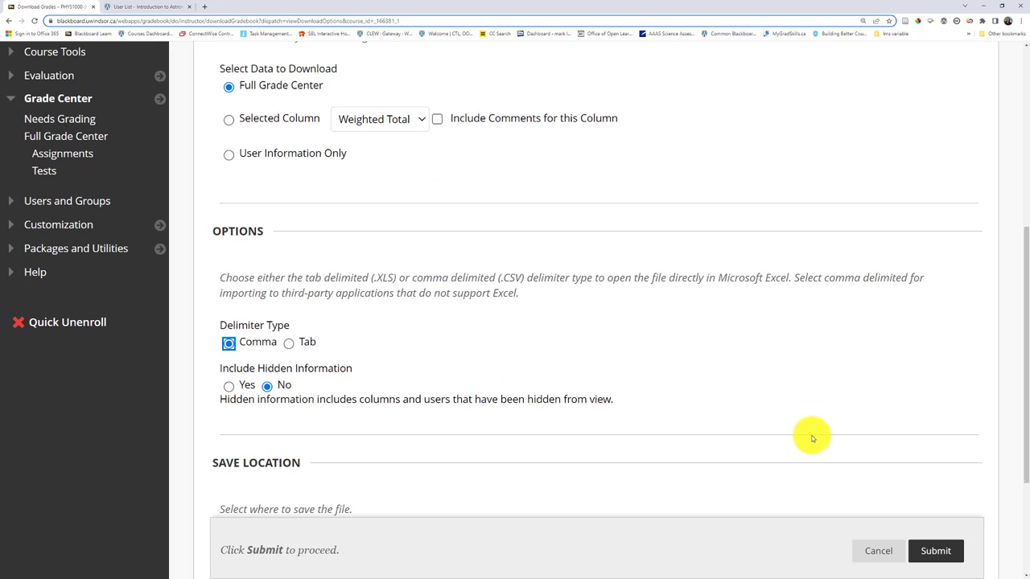
mouse_move(936, 551)
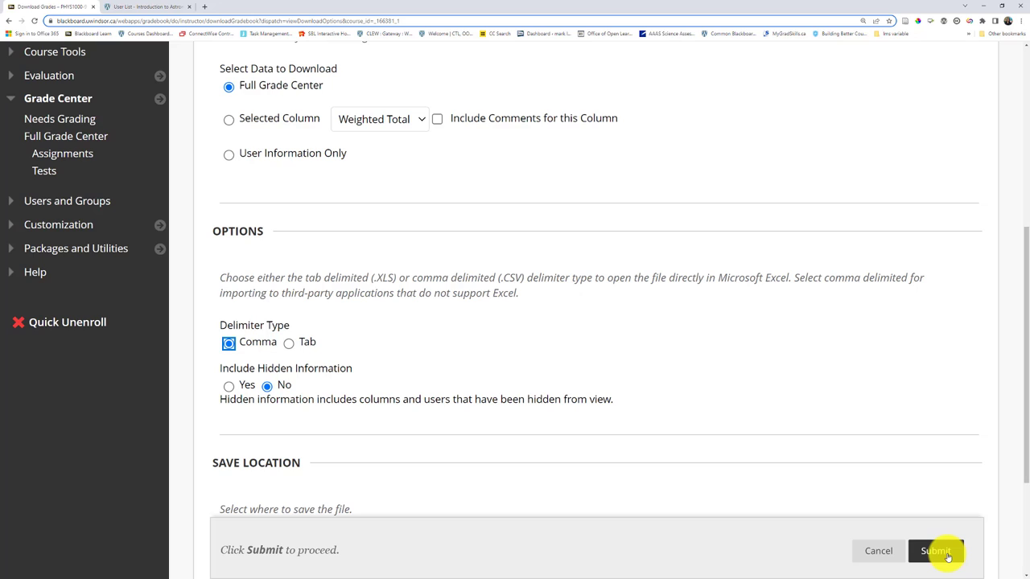
Submit the download, open the exported grade CSV in Excel, and return to the Blackboard course.
click(936, 550)
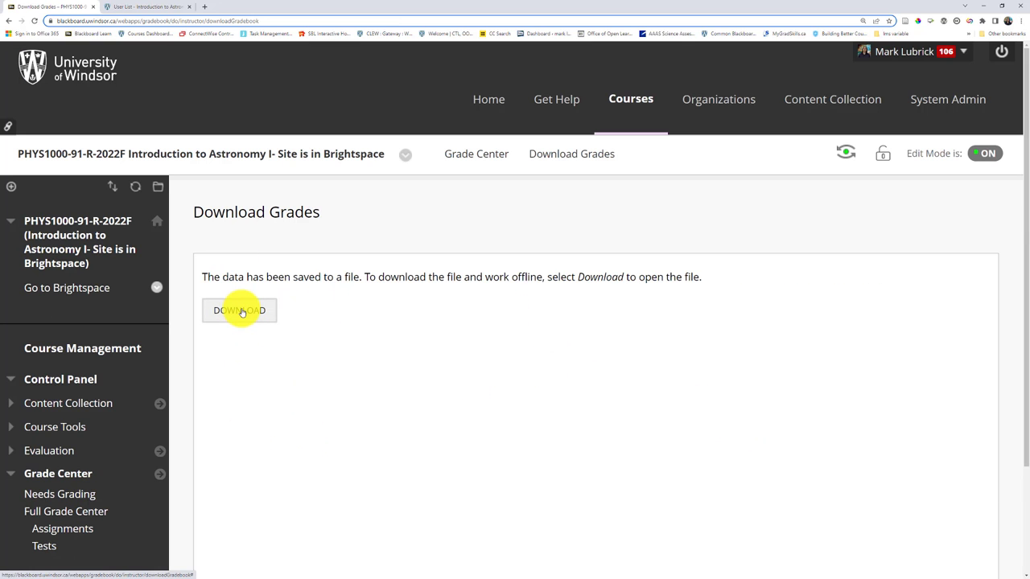
click(238, 309)
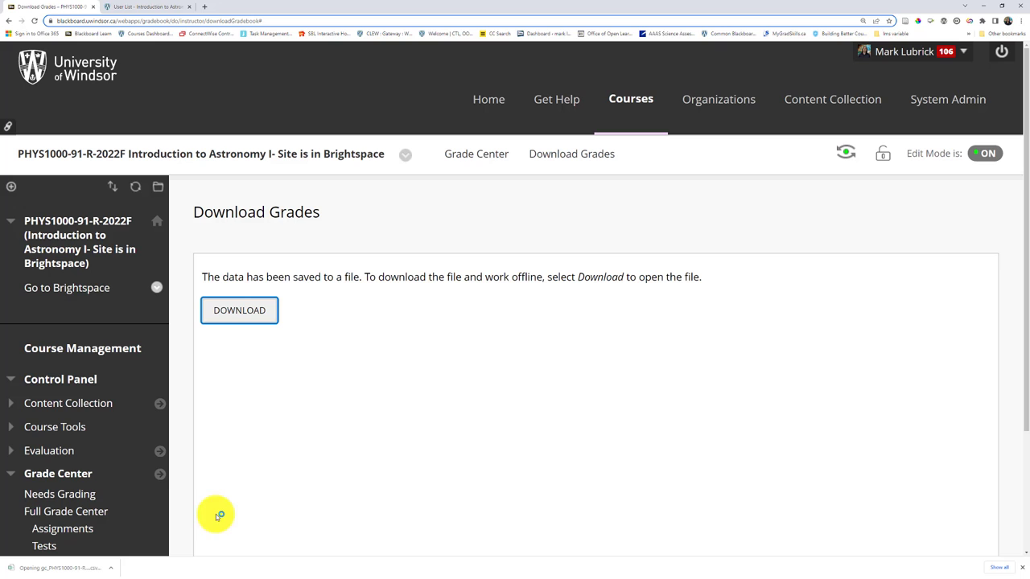
click(238, 310)
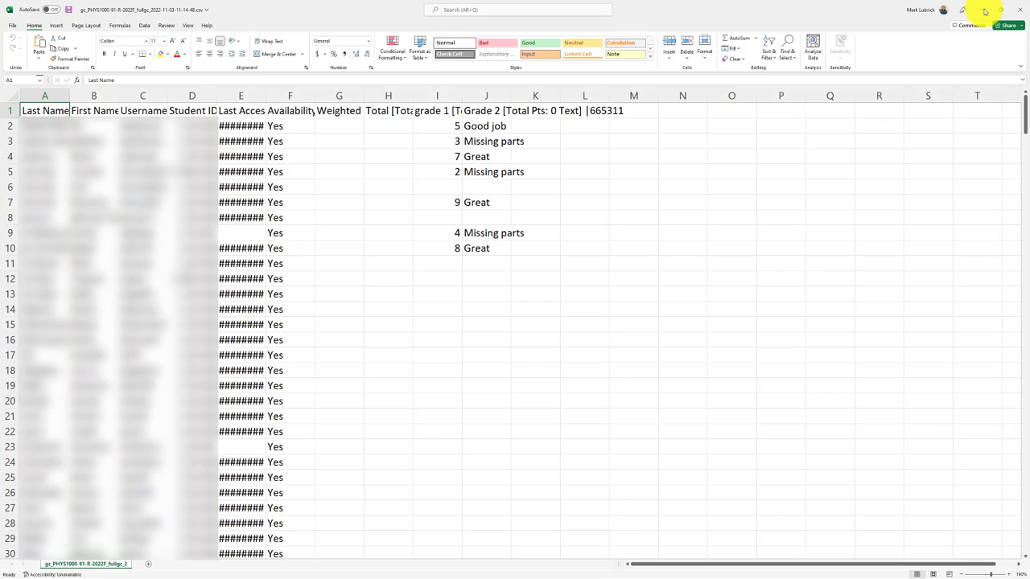
click(148, 6)
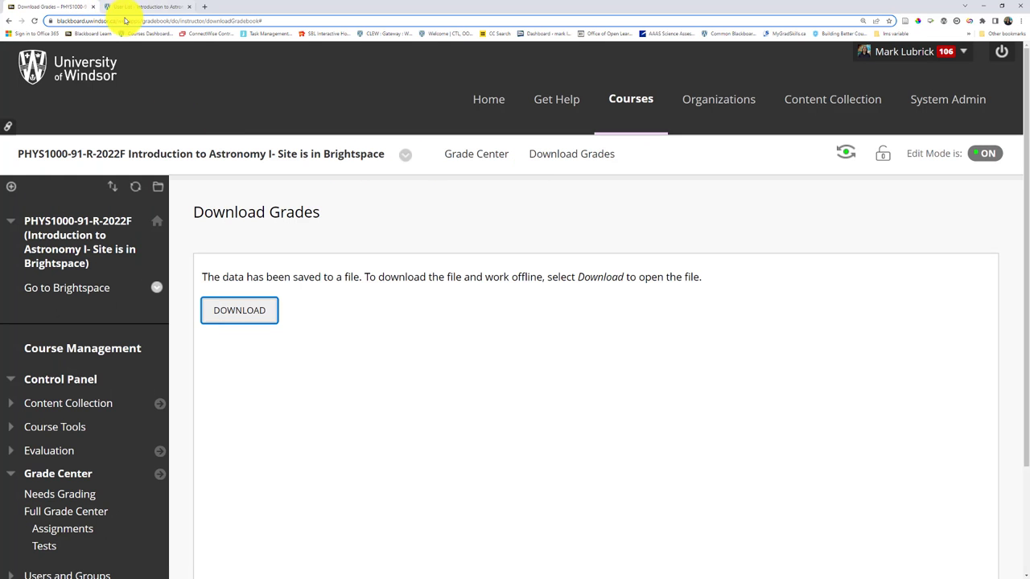
In Brightspace's Enter Grades, go to Import and download Grades_Sample_Import_File.csv.
click(148, 7)
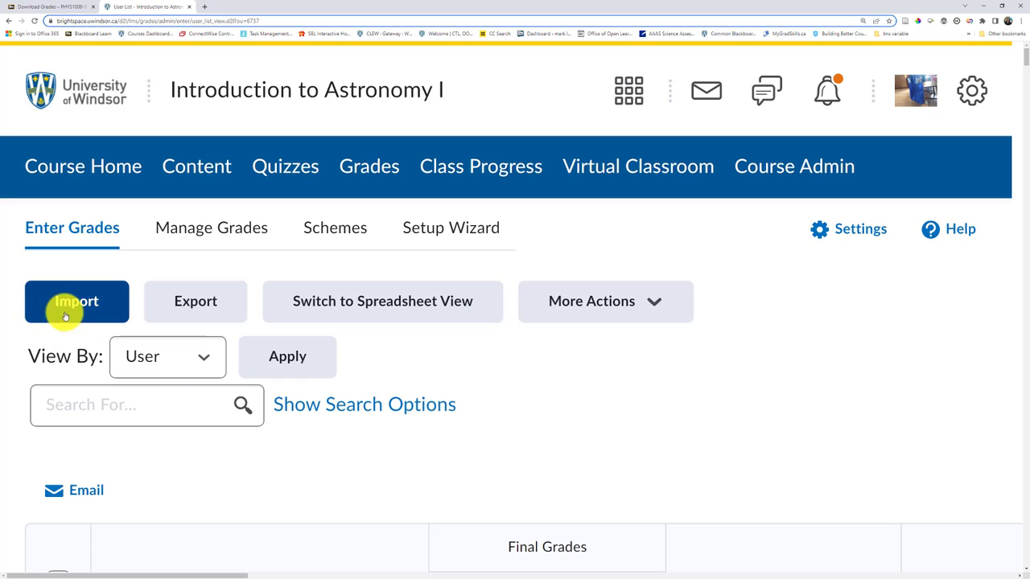
click(77, 301)
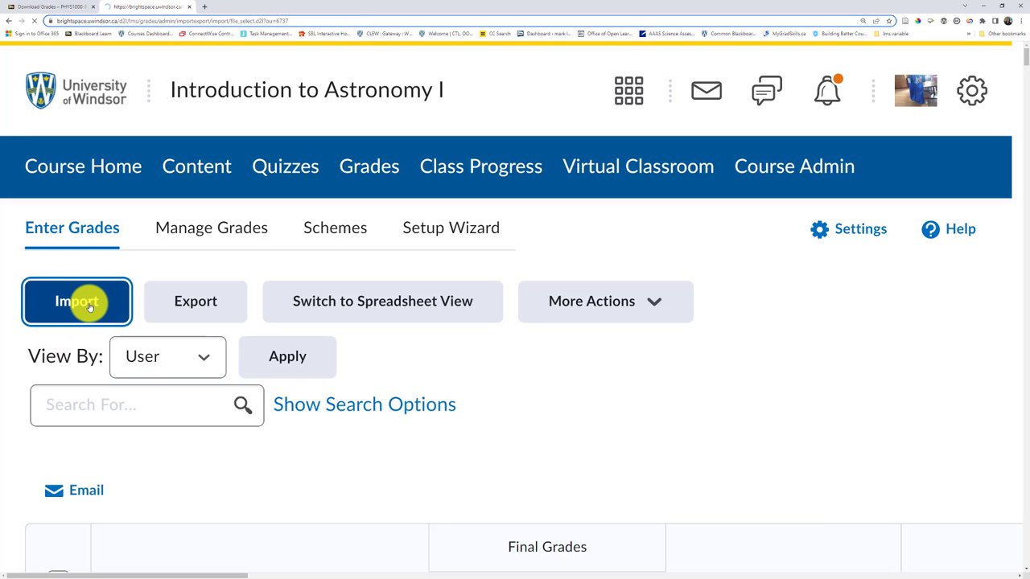
click(77, 301)
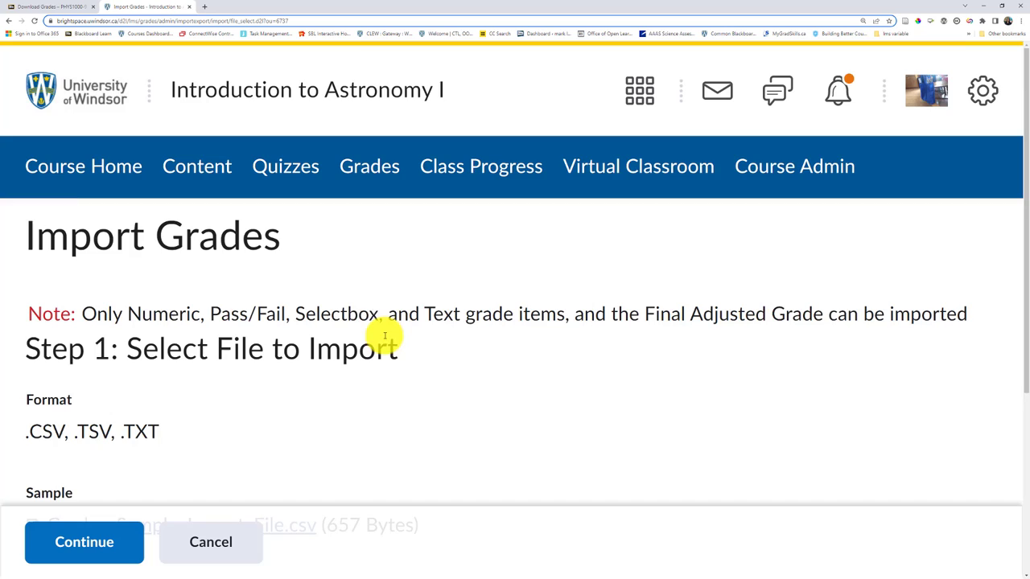
scroll(down, 3)
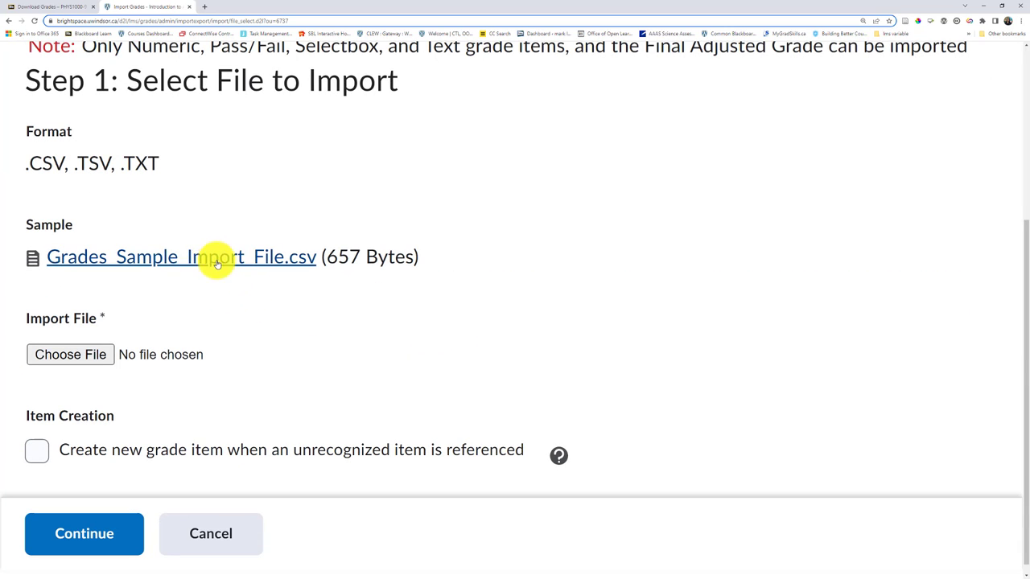
click(180, 256)
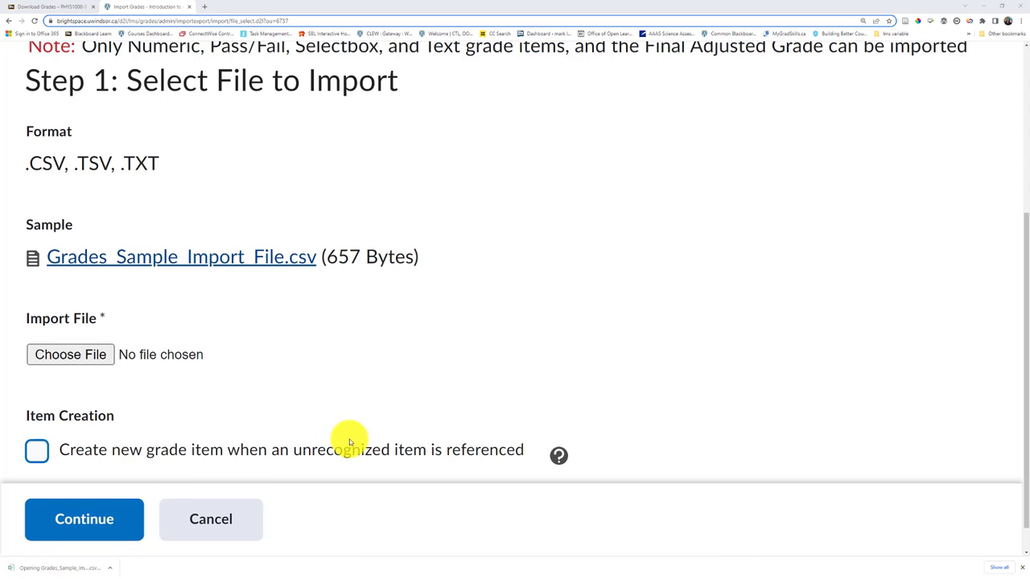
mouse_move(515, 376)
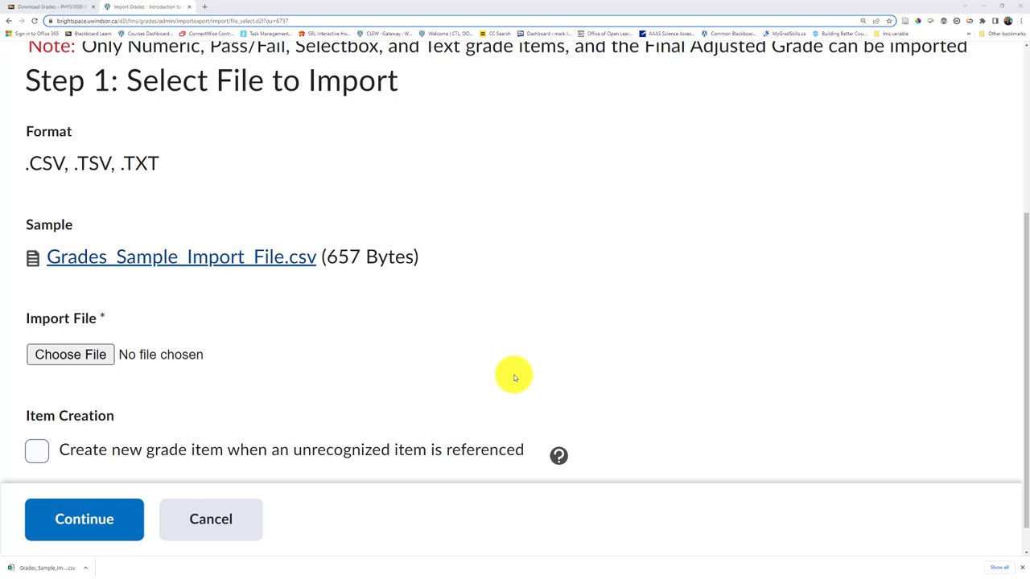
mouse_move(425, 351)
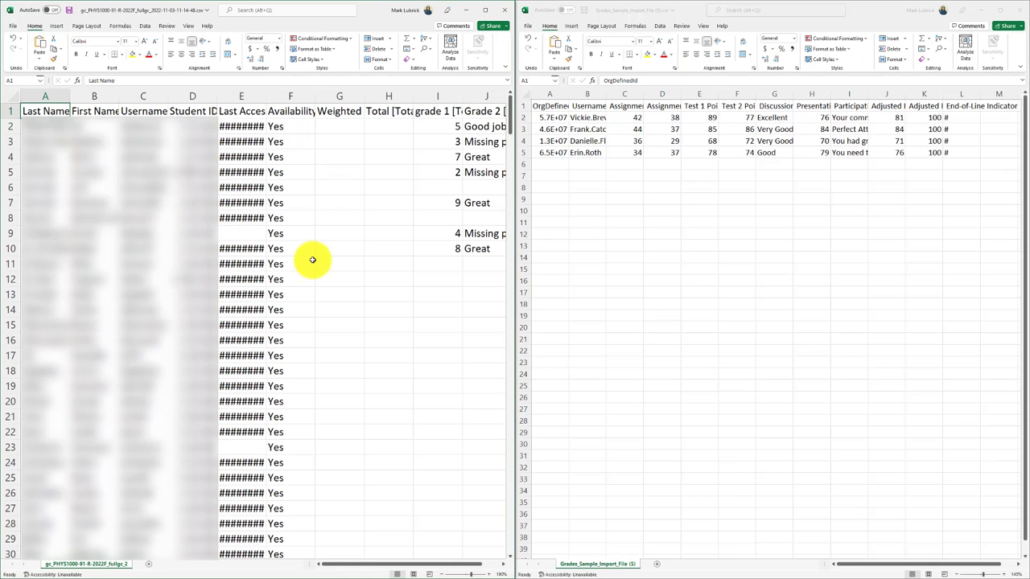
mouse_move(248, 212)
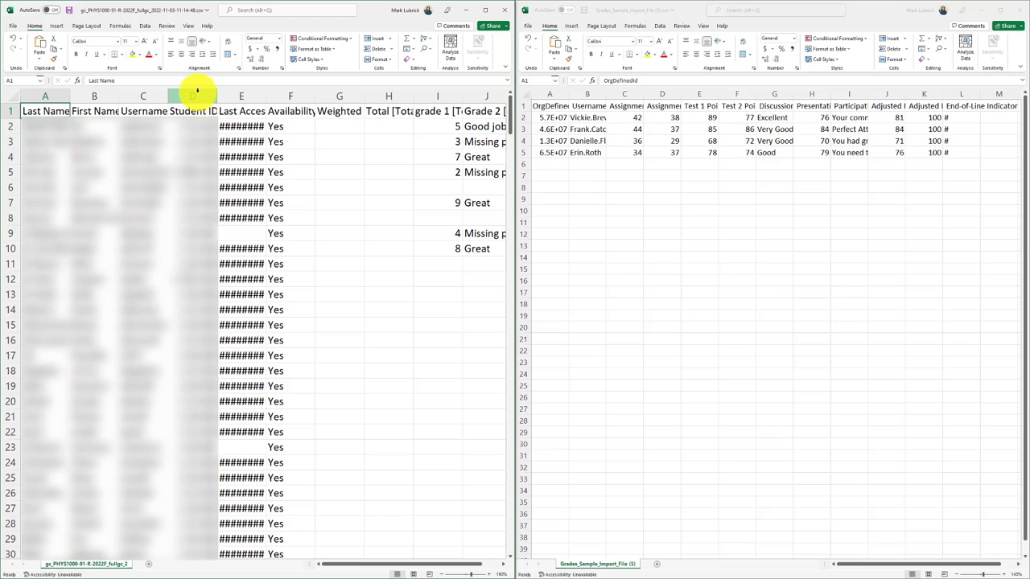
Delete the Student ID, last-access and availability columns (D:F) from the Blackboard export.
click(193, 96)
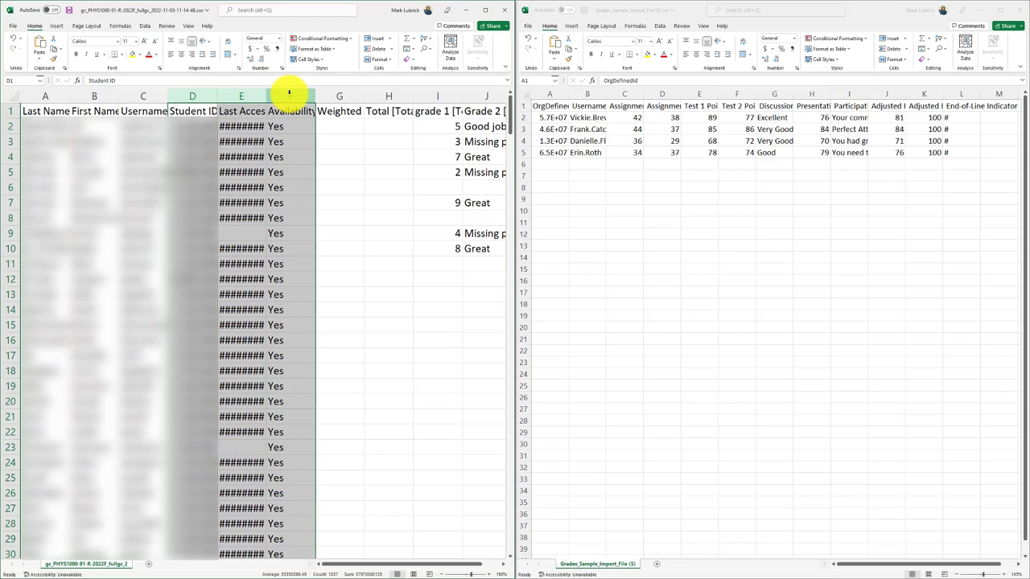
right_click(274, 96)
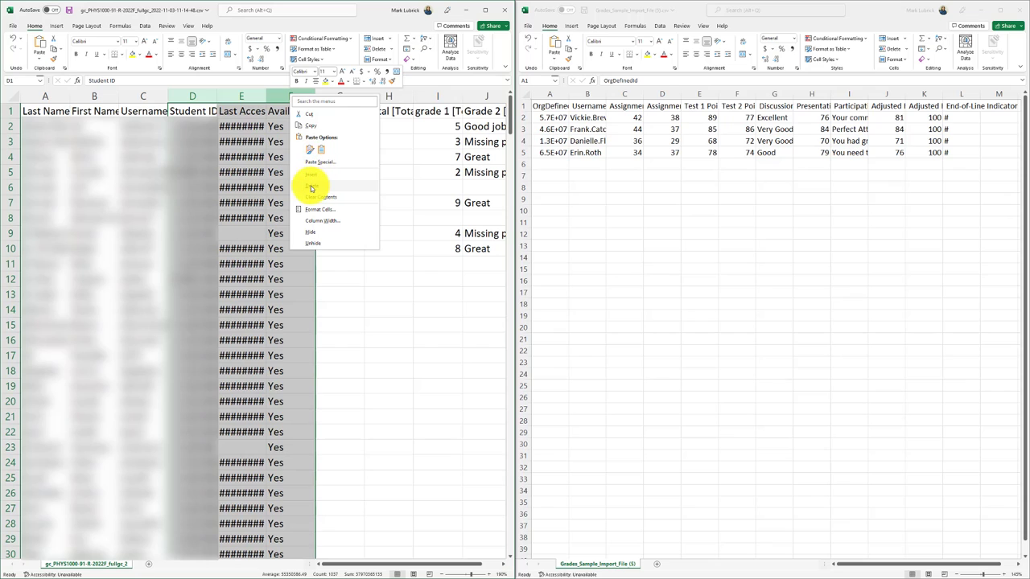
click(320, 196)
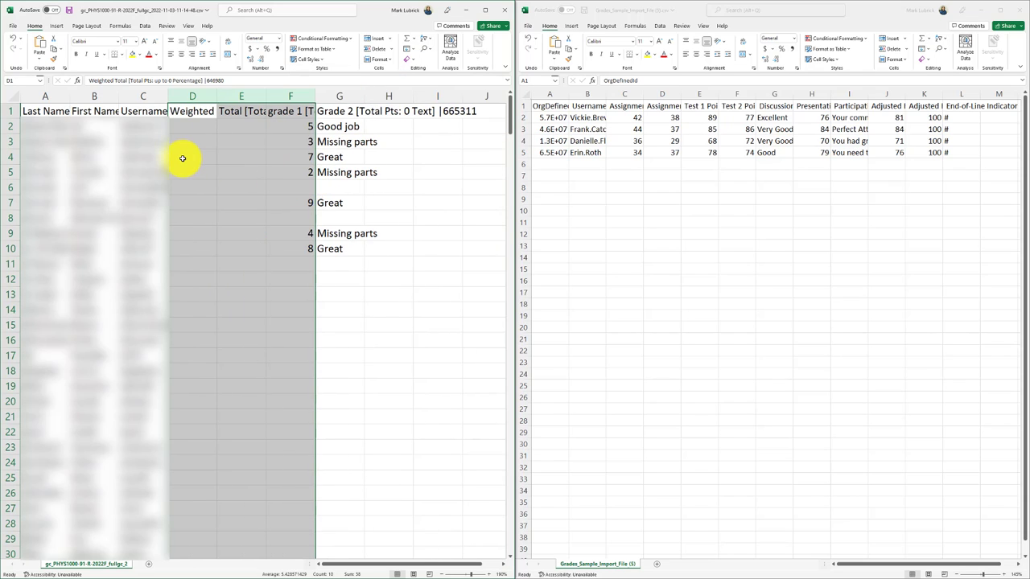
Move the Username column to the front, before Last Name.
click(142, 95)
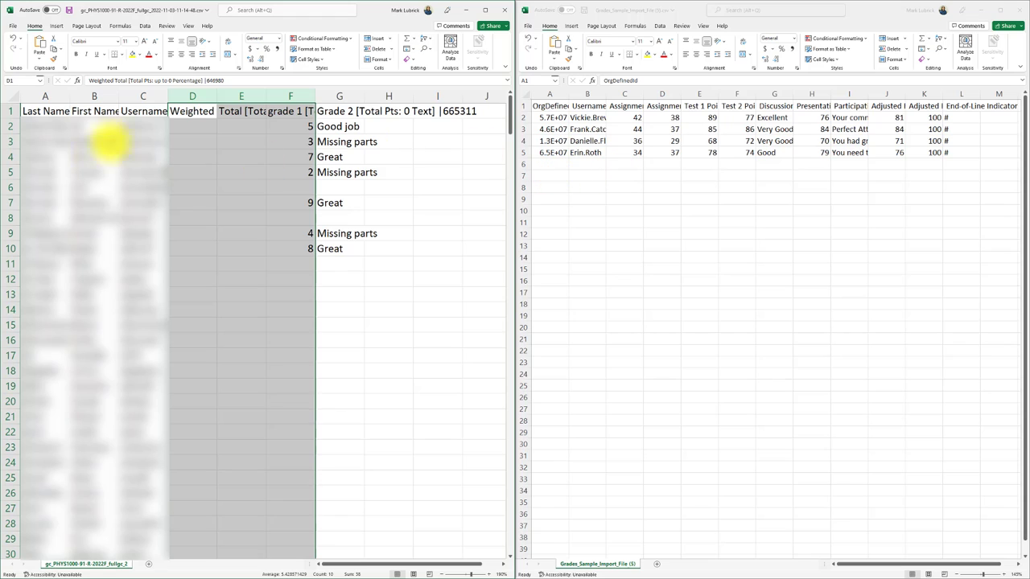
click(142, 96)
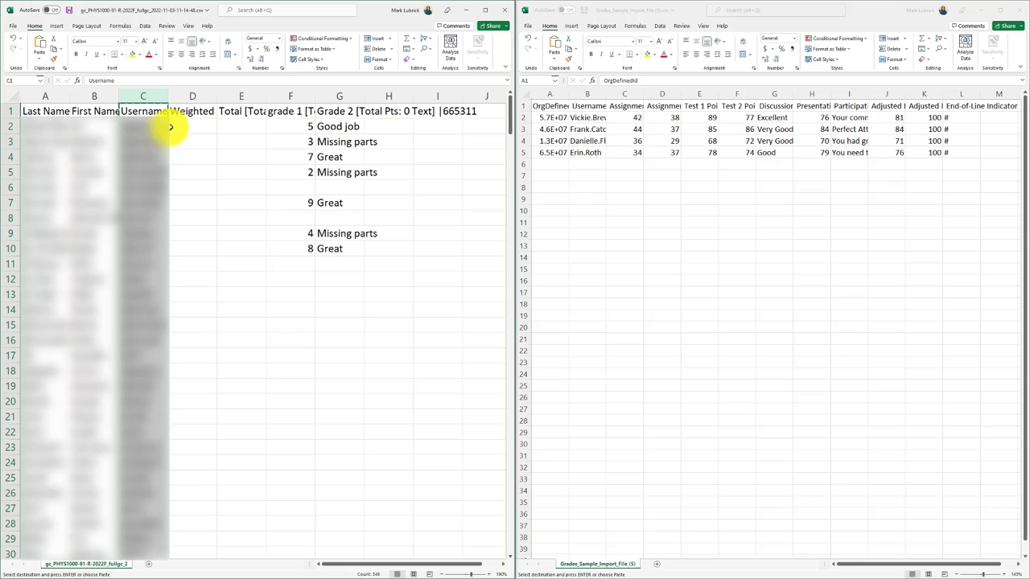
right_click(141, 111)
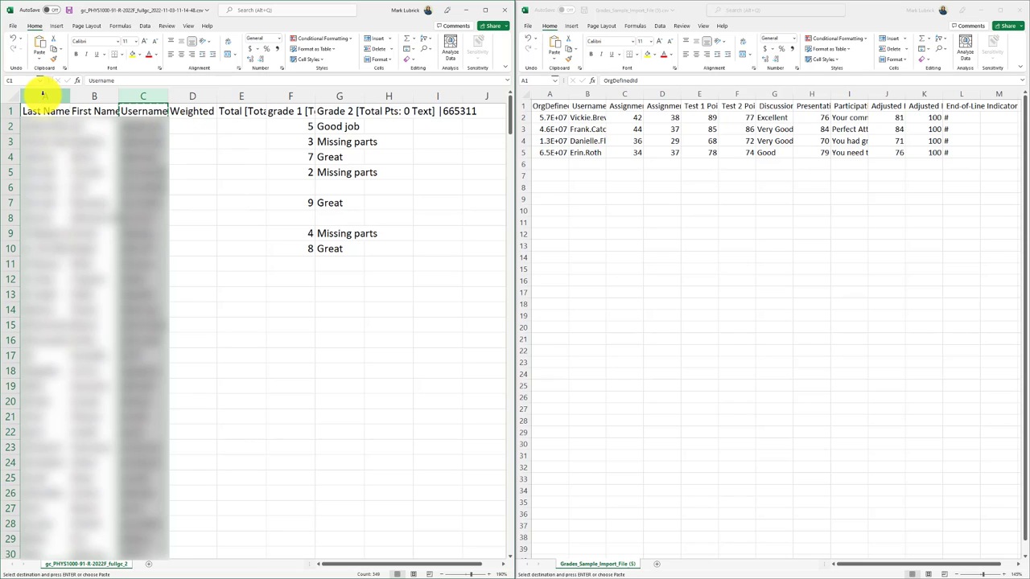
right_click(45, 111)
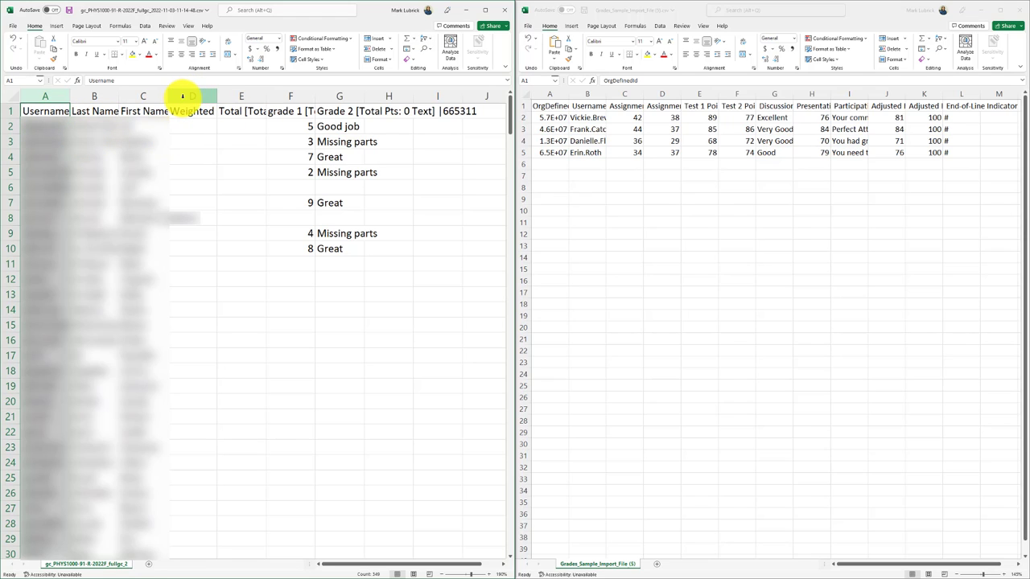
Delete the Weighted Total and Total columns from the export.
click(193, 96)
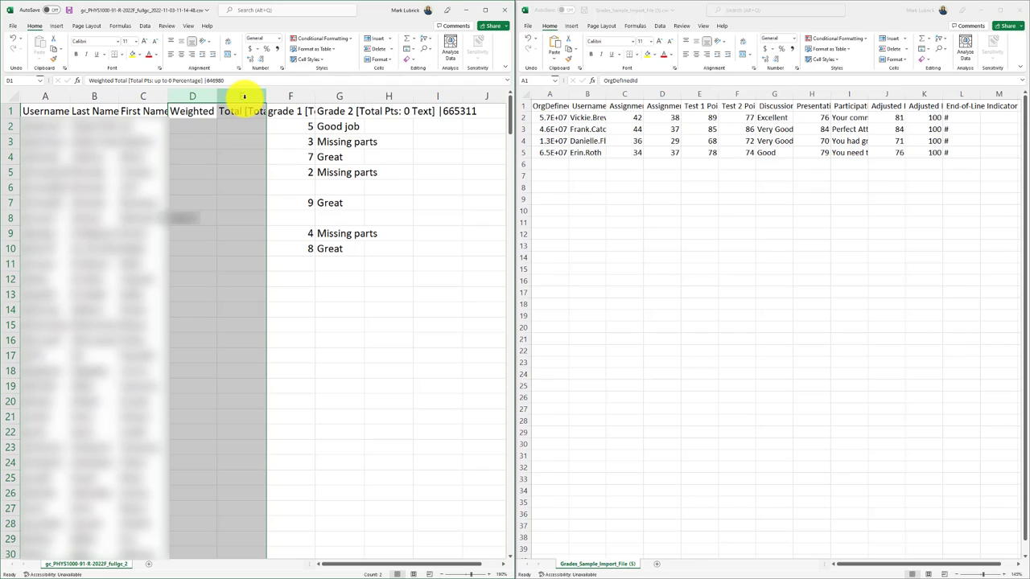
right_click(241, 111)
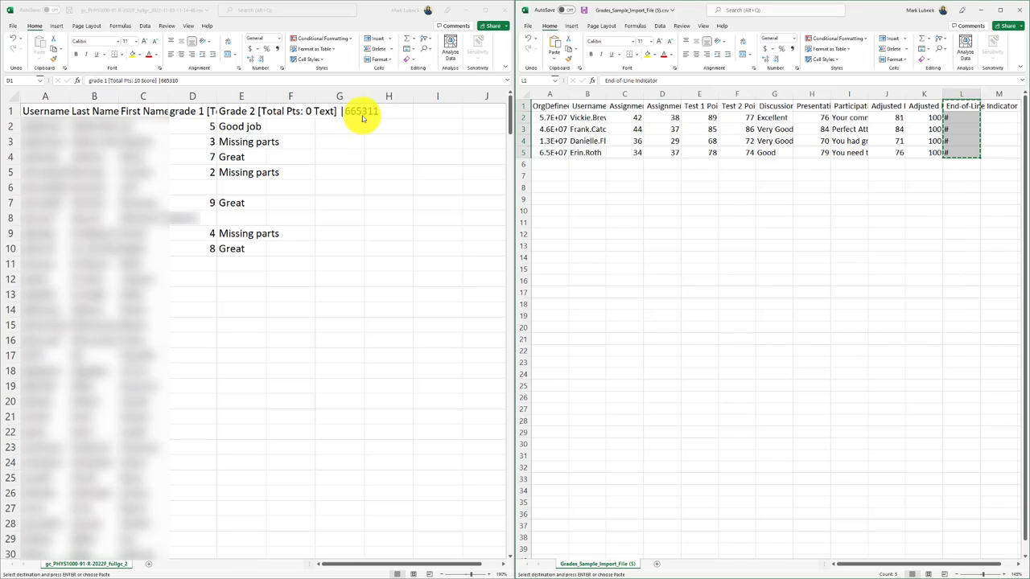
Paste the sample's End-of-Line Indicator column after the grades and fill # down every student row.
click(290, 111)
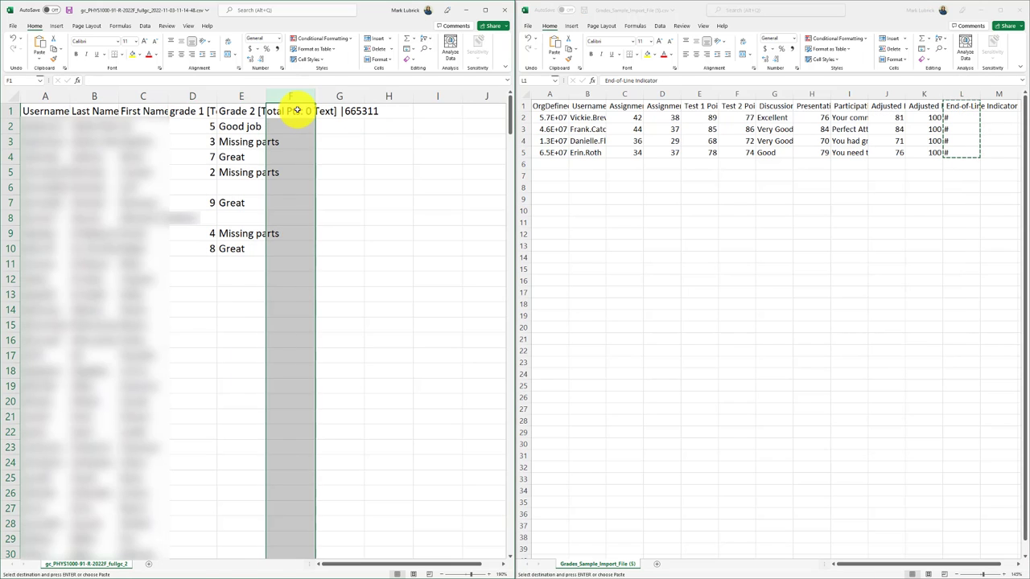
right_click(292, 111)
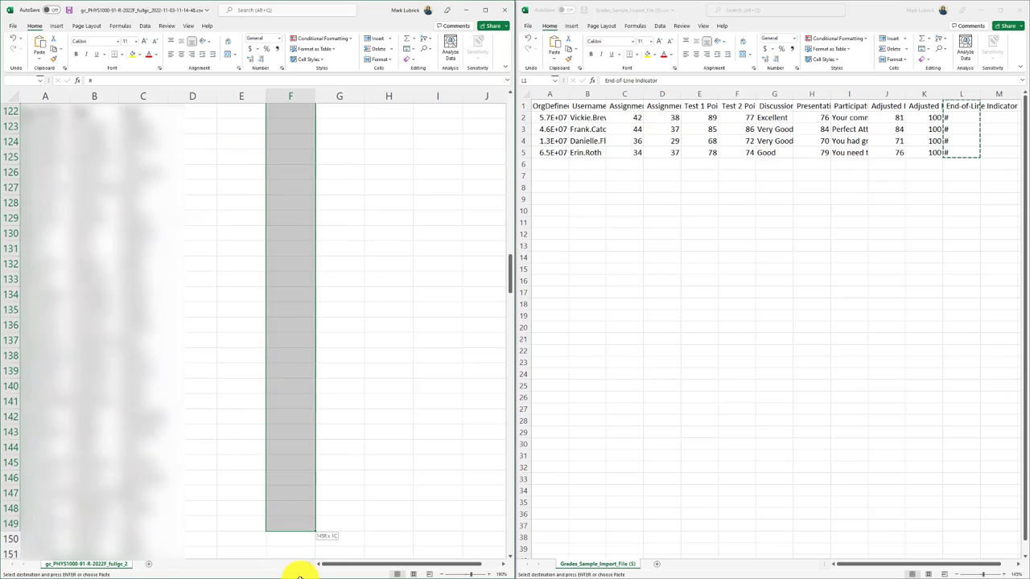
scroll(down, 3)
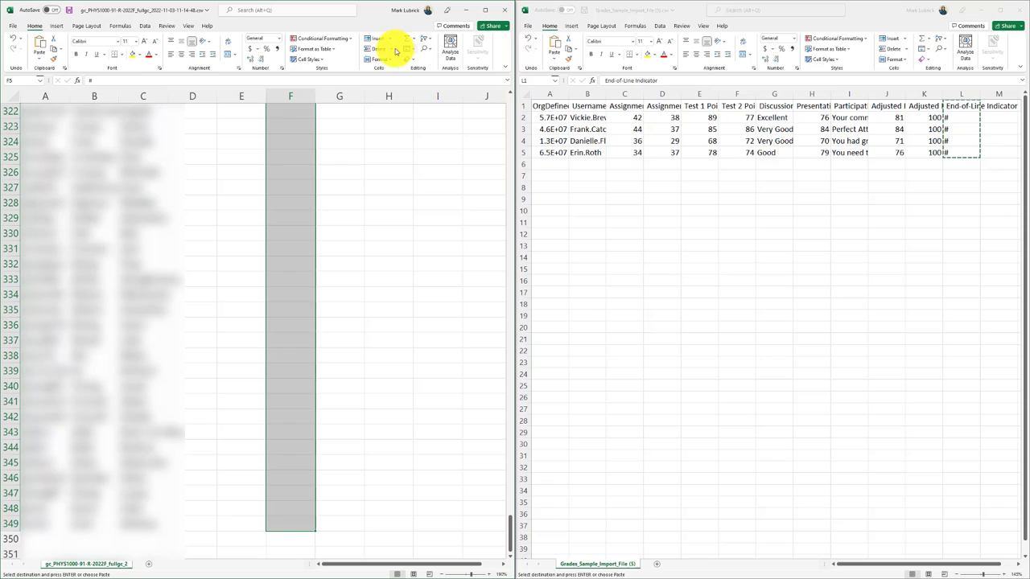
mouse_move(396, 40)
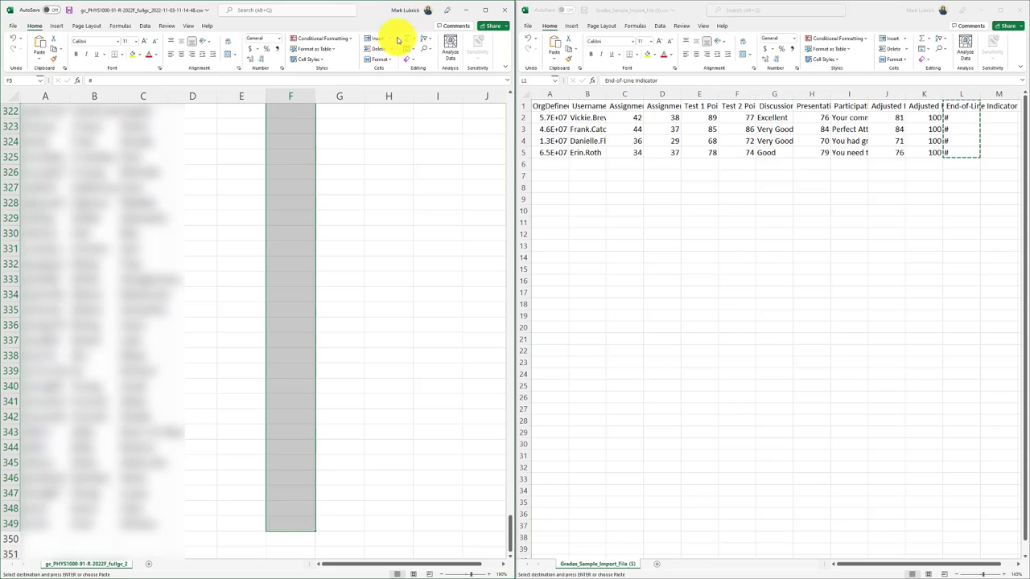
click(425, 42)
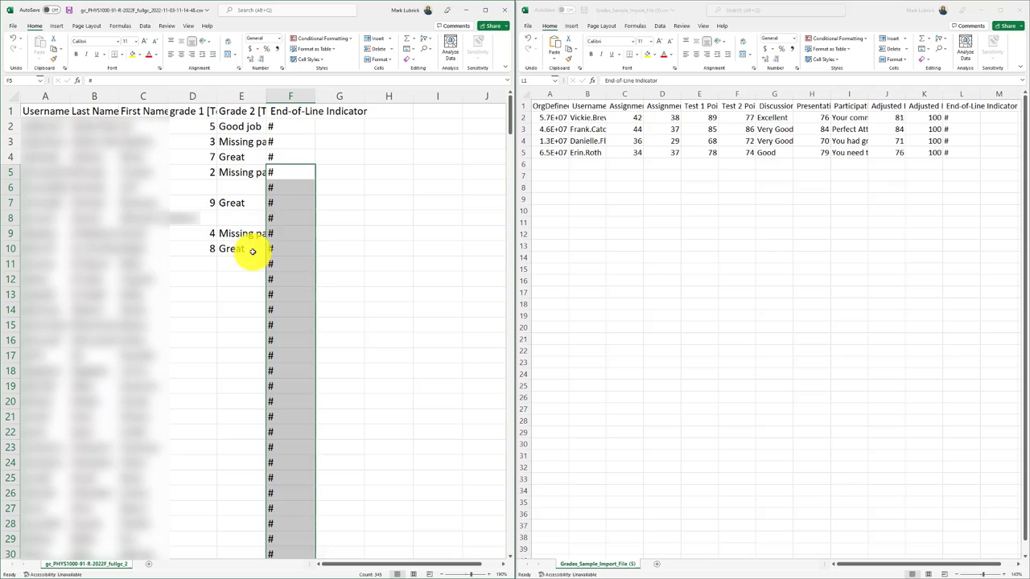
mouse_move(242, 314)
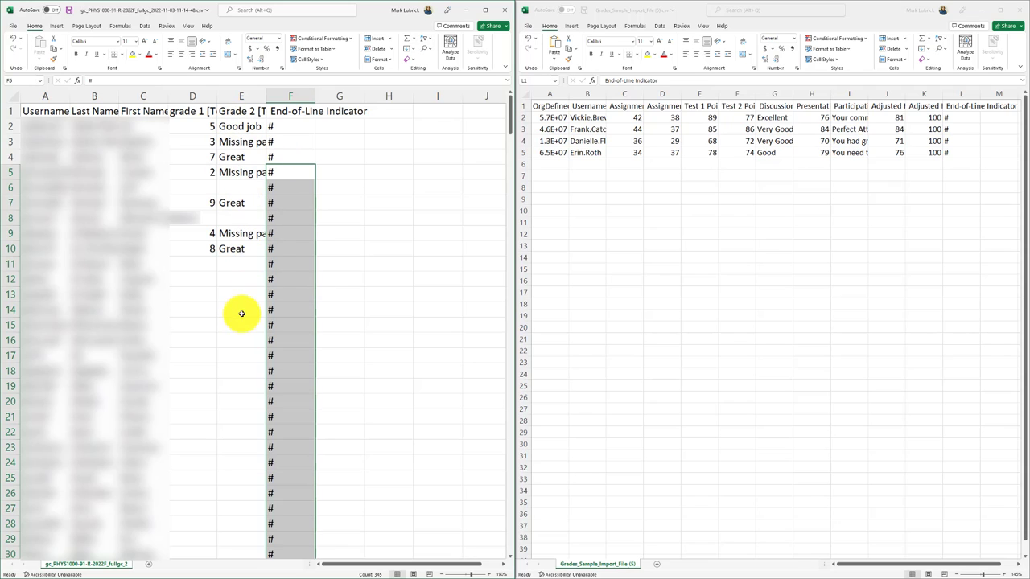
mouse_move(209, 111)
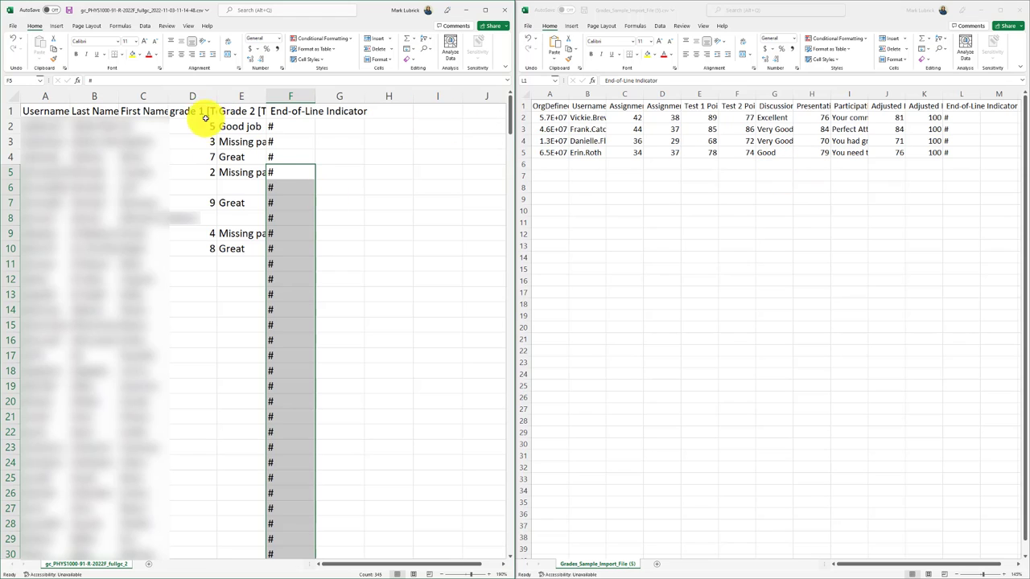
mouse_move(714, 113)
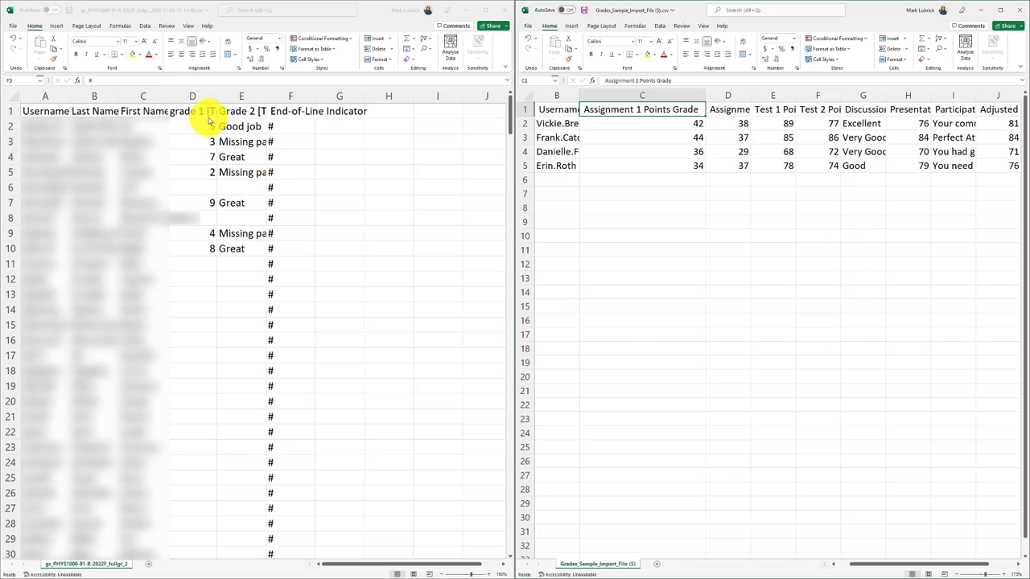
Rename the first grade column header to 'grade 1 Points Grade'.
click(290, 96)
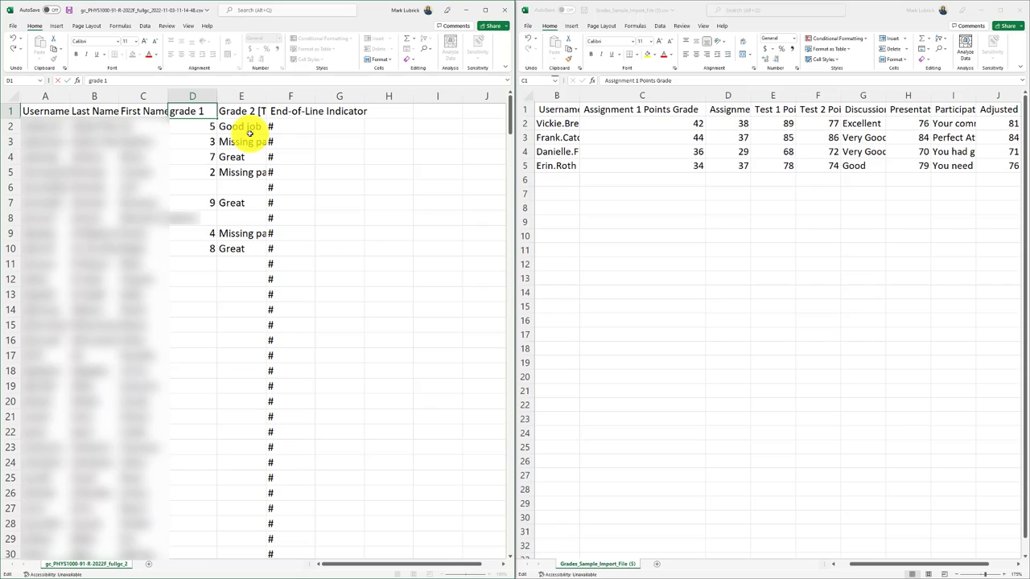
text(Point)
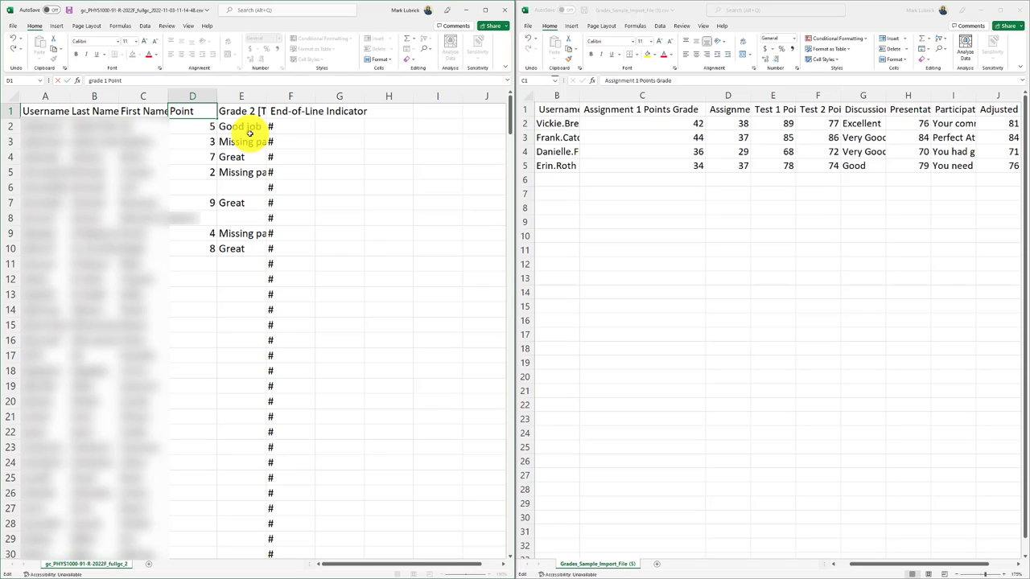
text(Grade)
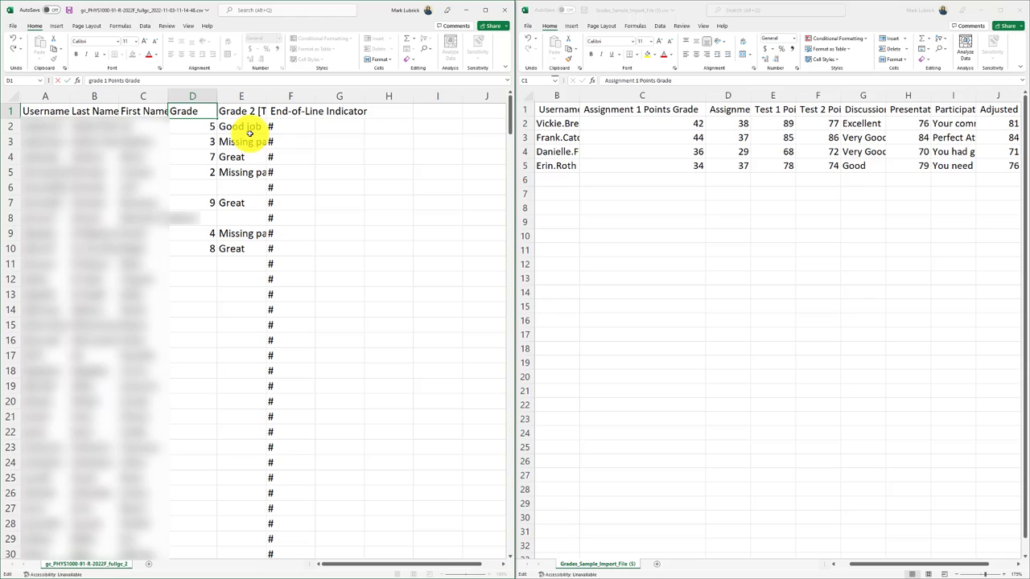
click(241, 111)
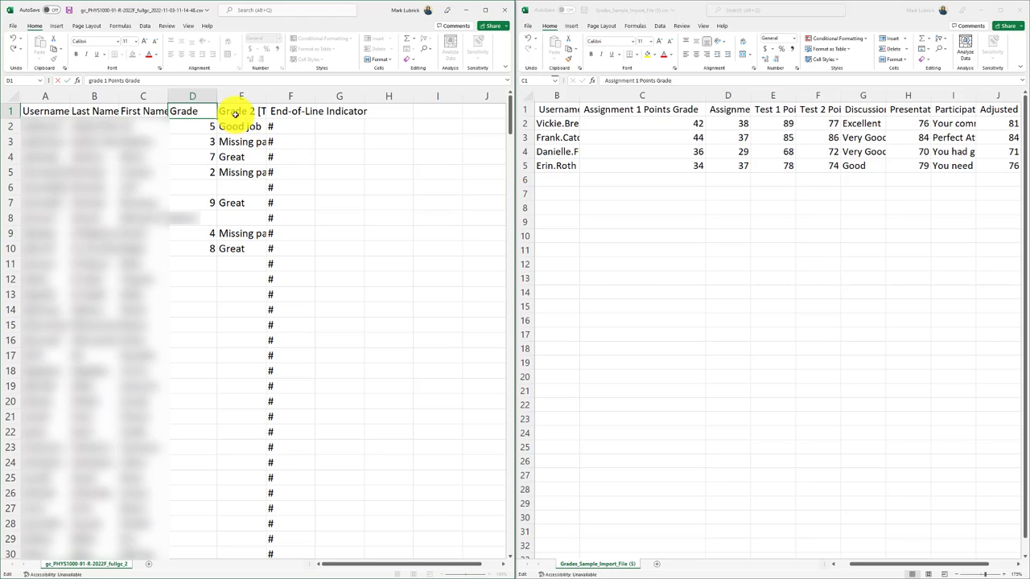
After checking the sample's Participation Text Grade header, rename the second grade header to 'Grade 2 Text Grade'.
click(241, 111)
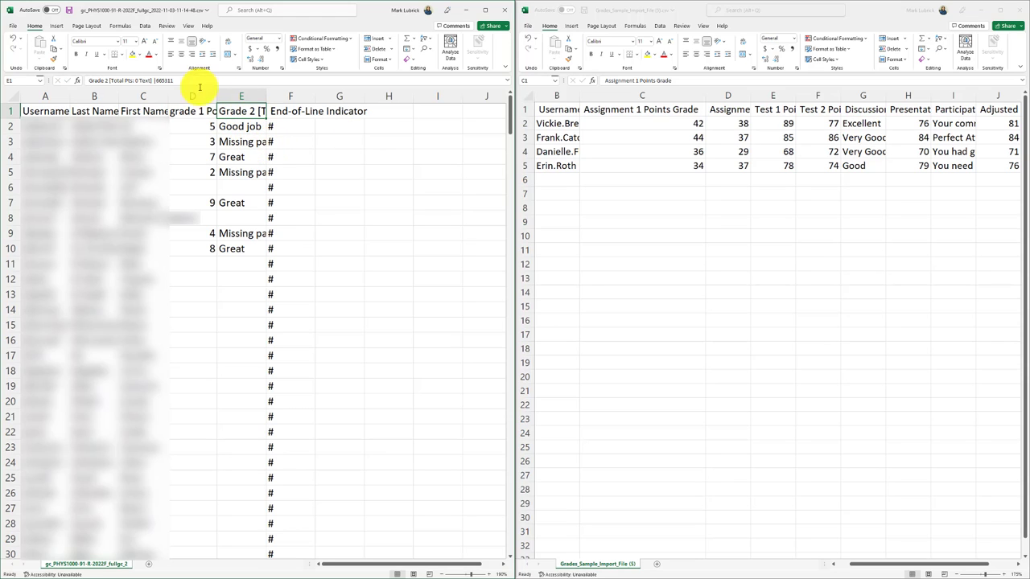
mouse_move(1001, 200)
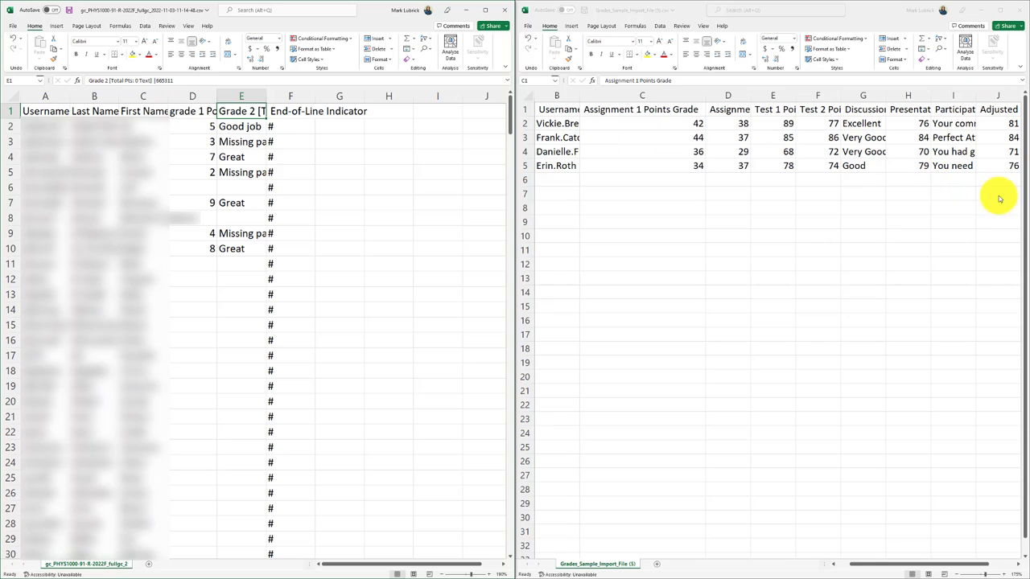
mouse_move(956, 110)
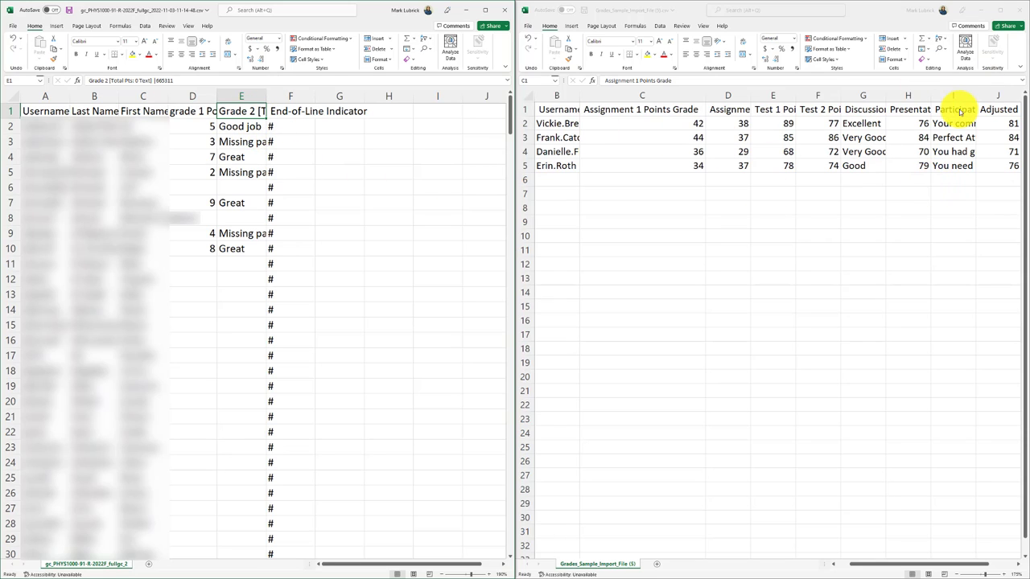
click(640, 109)
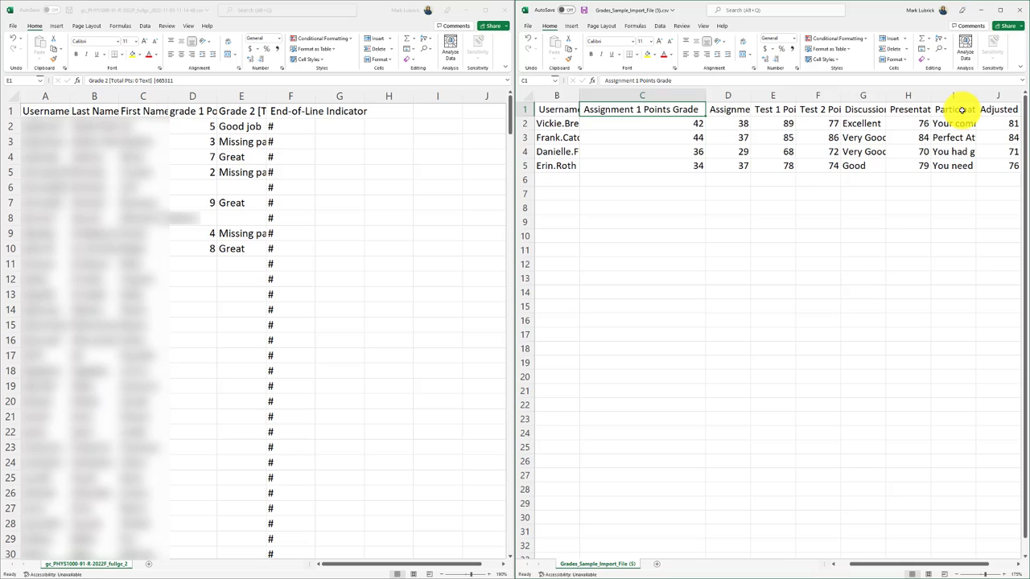
click(953, 110)
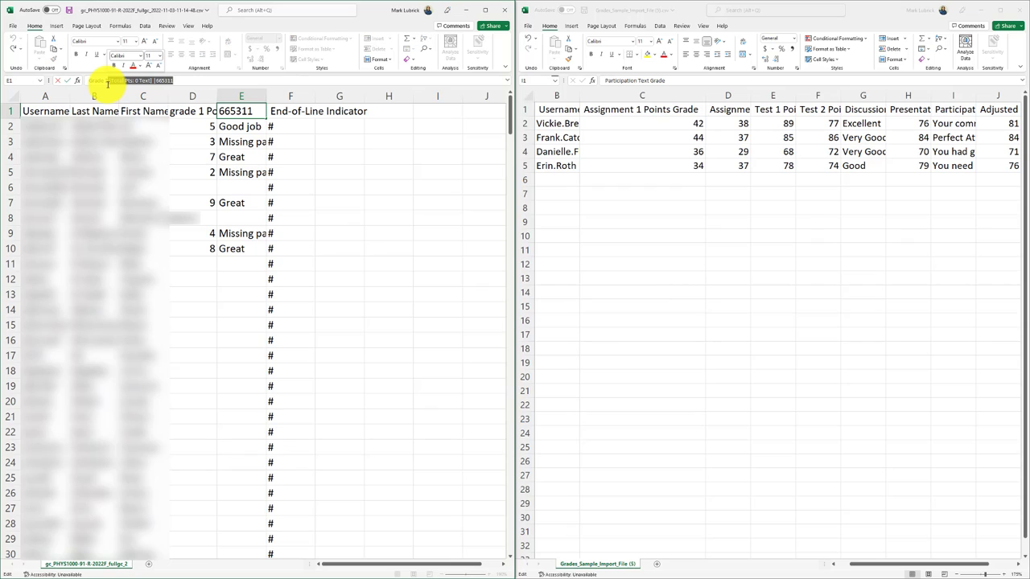
text(Grade 2 T)
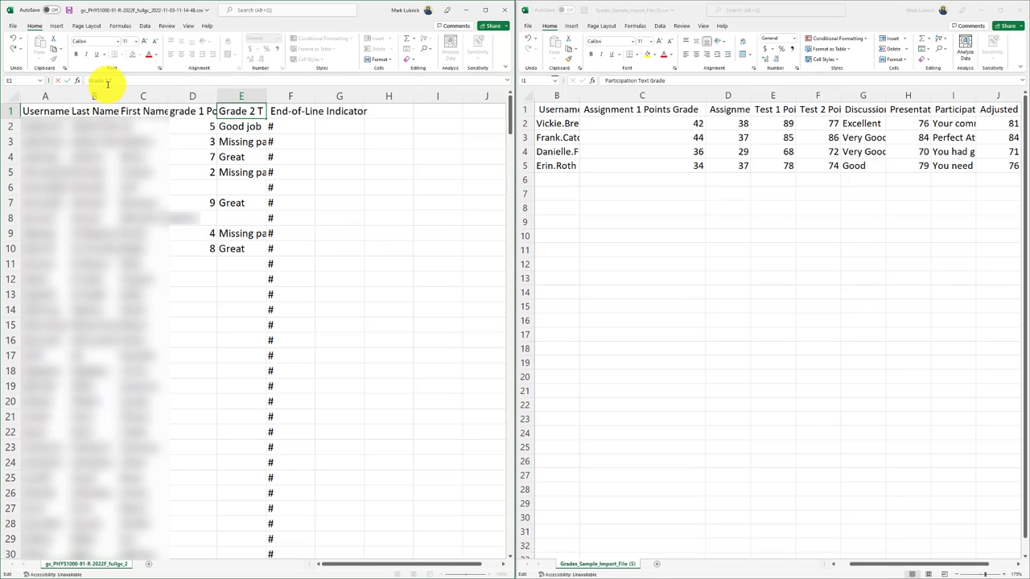
text(Text Grade)
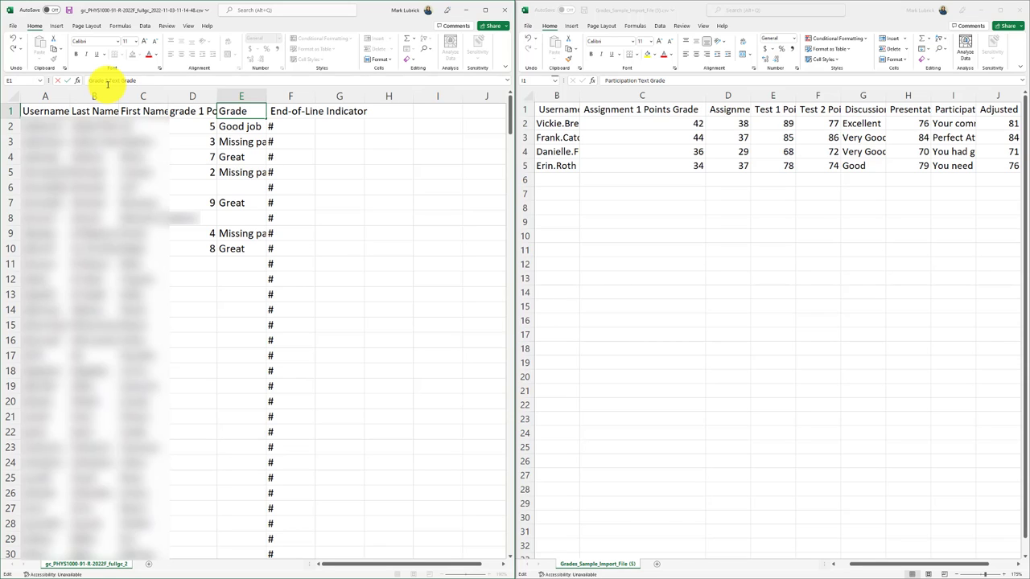
click(289, 187)
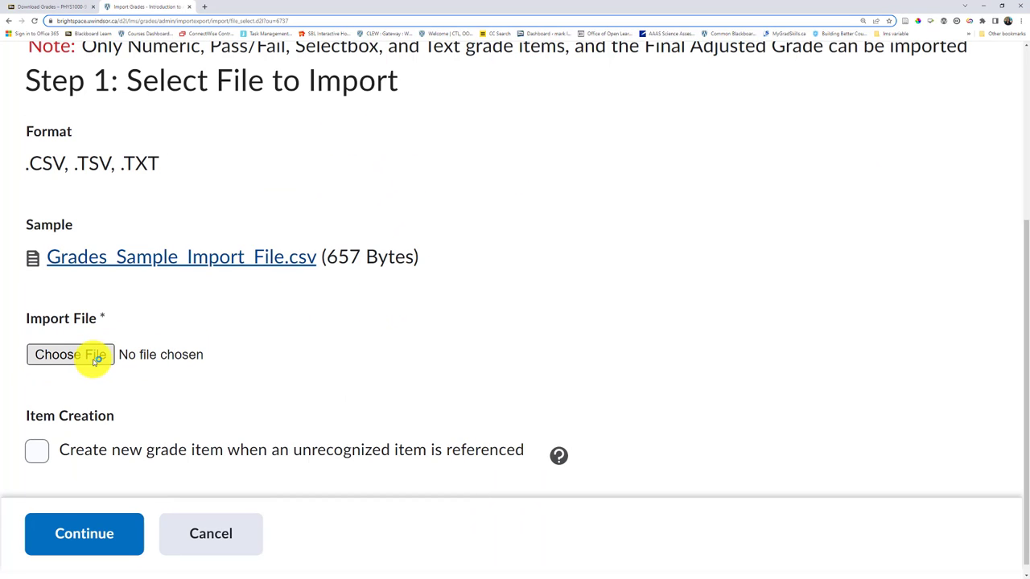
Choose the gc_PHYS10 CSV from Downloads, enable creating new grade items for unrecognized columns, and continue.
click(71, 354)
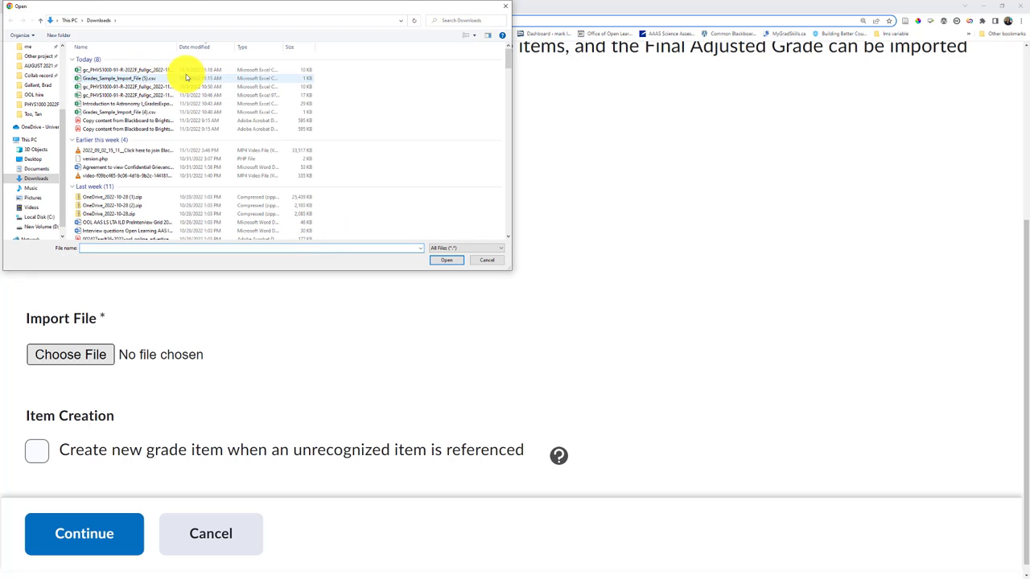
click(125, 69)
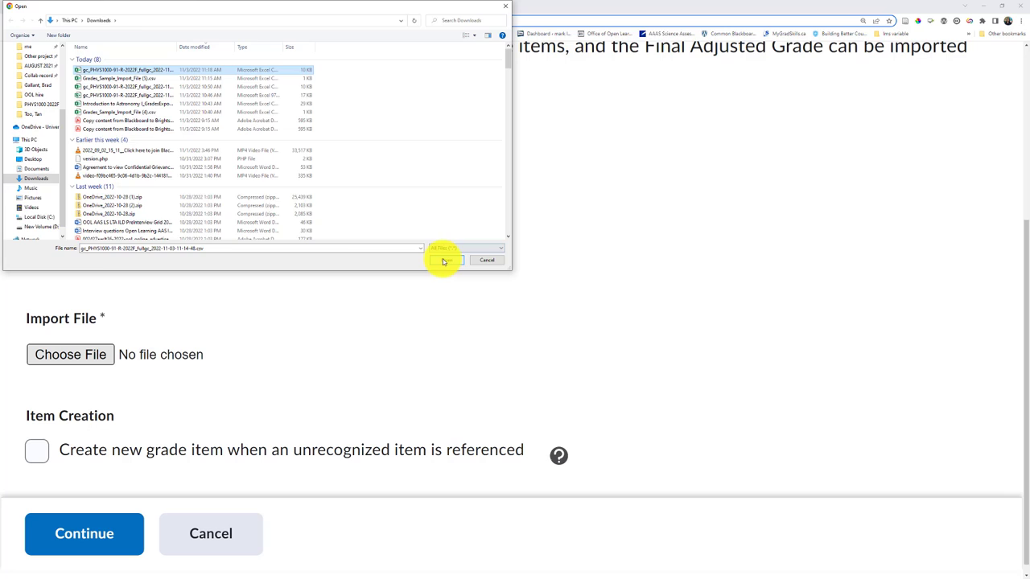
click(444, 260)
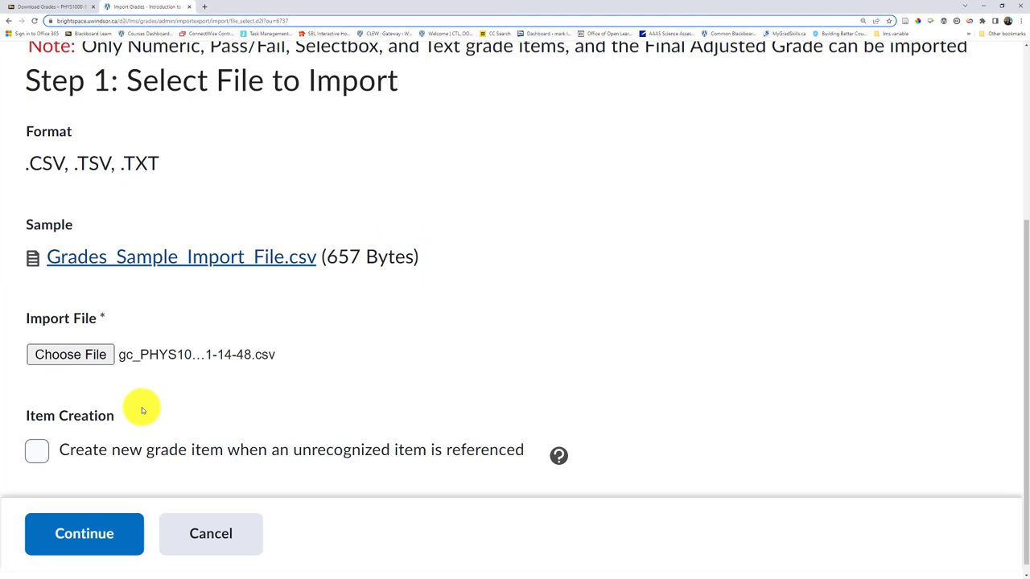
mouse_move(122, 438)
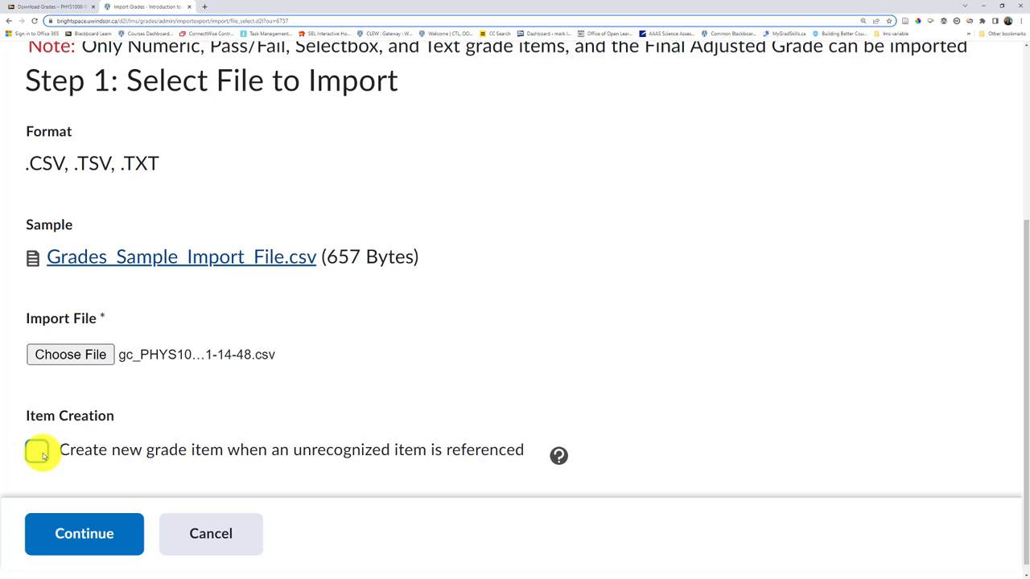
click(39, 450)
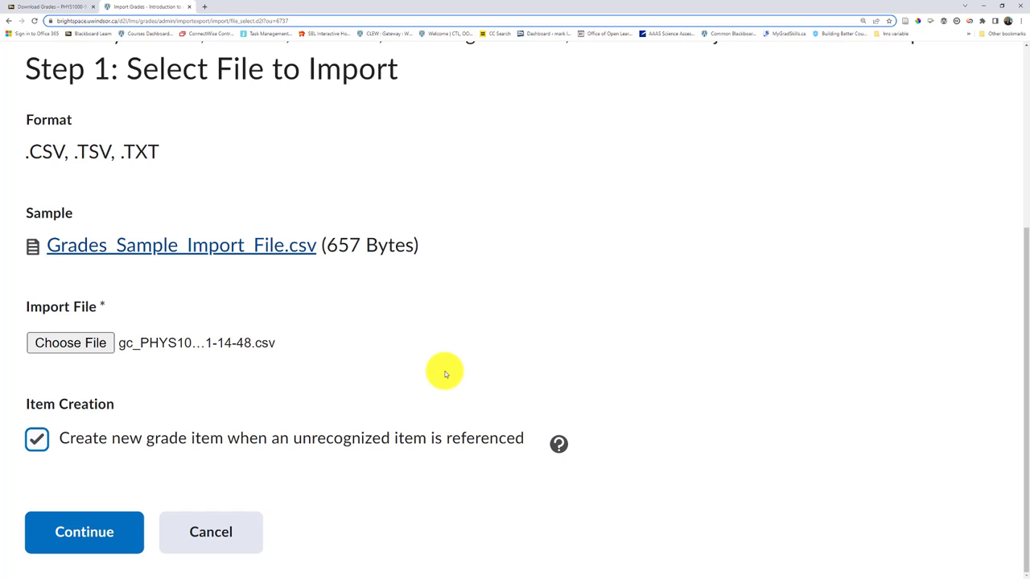
mouse_move(447, 380)
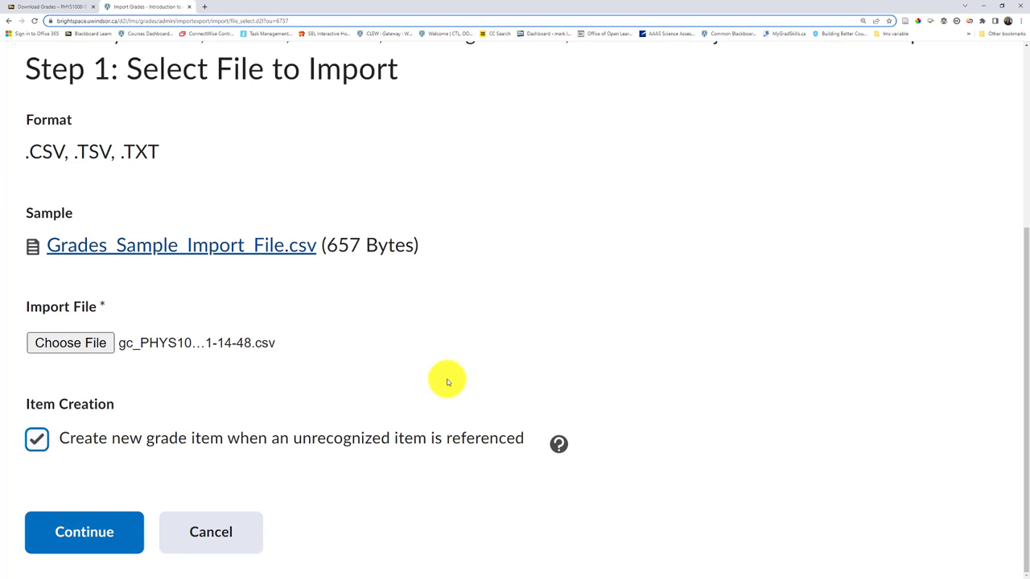
click(84, 530)
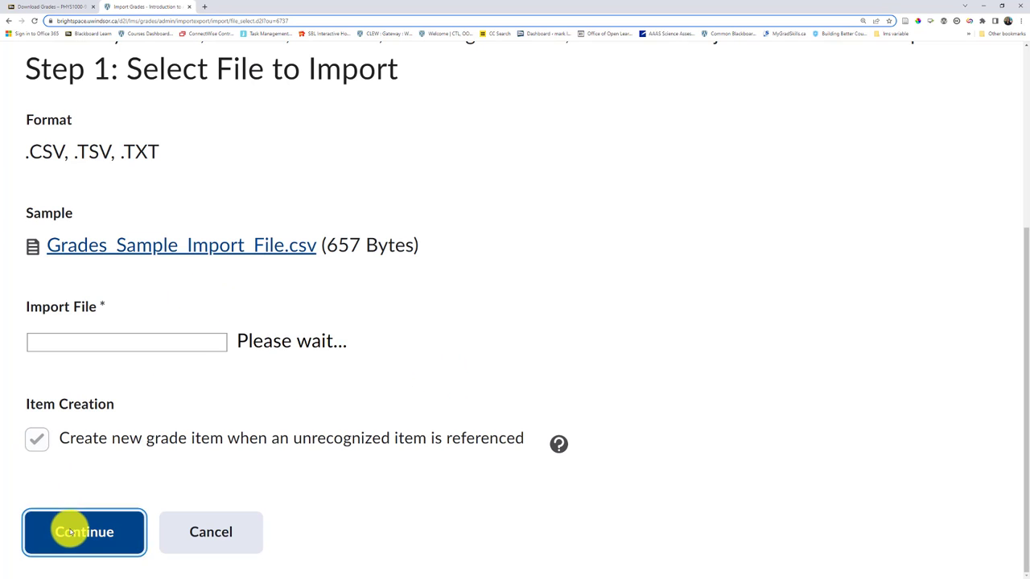
Continue to Step 2 and set grade 1 as Numeric and Grade 2 as Text, both created new.
click(84, 531)
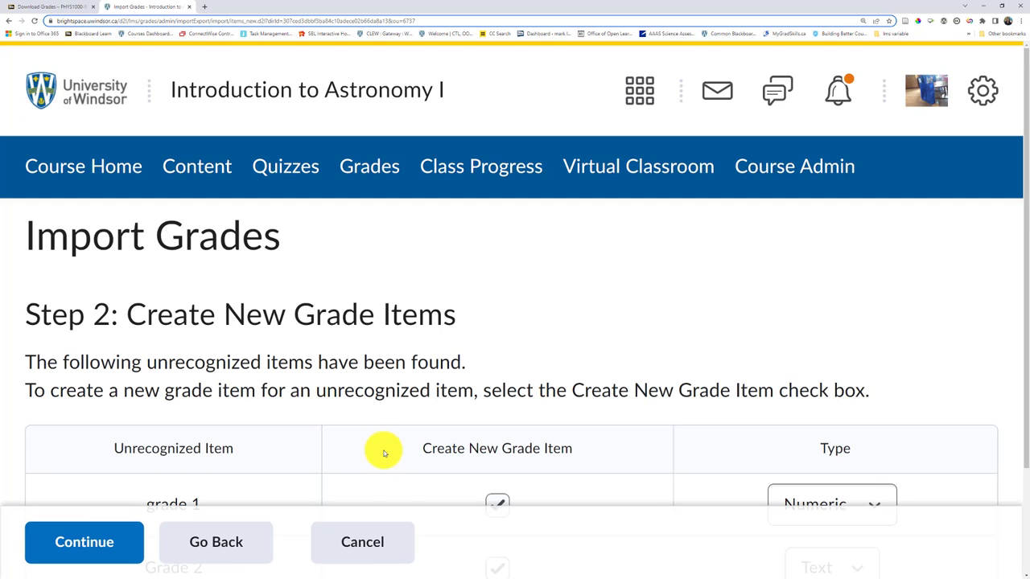
mouse_move(293, 312)
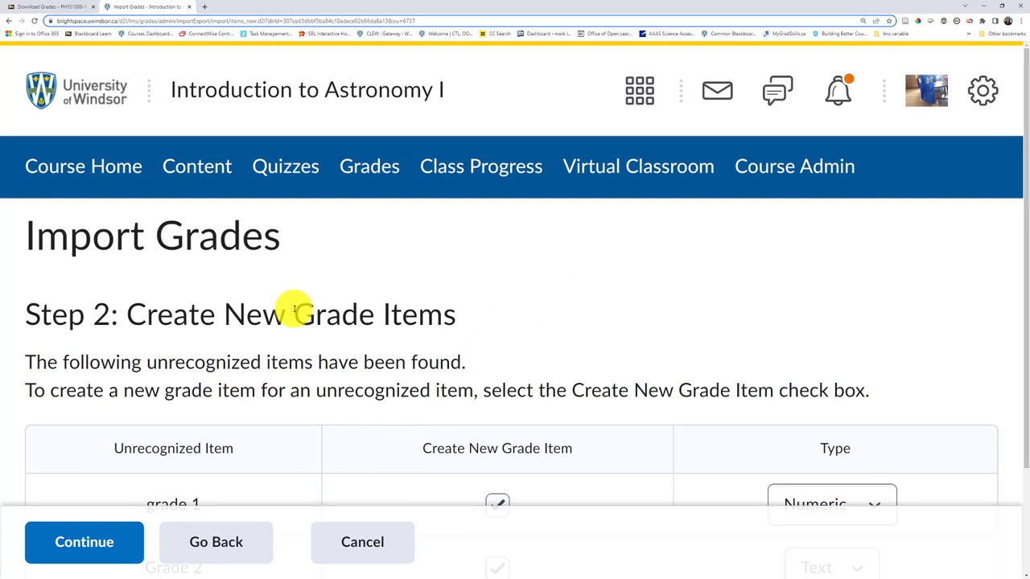
scroll(down, 3)
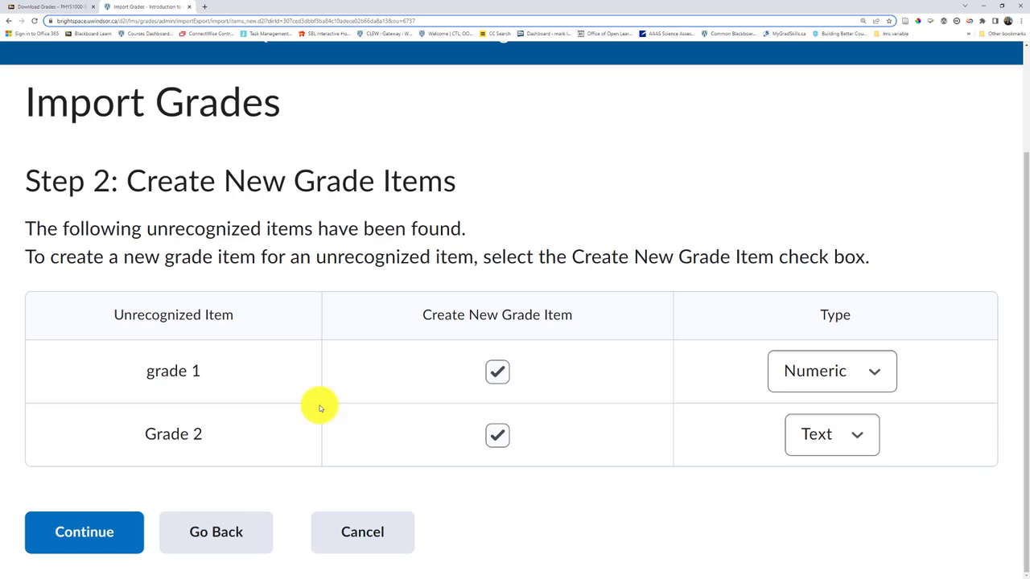
click(830, 370)
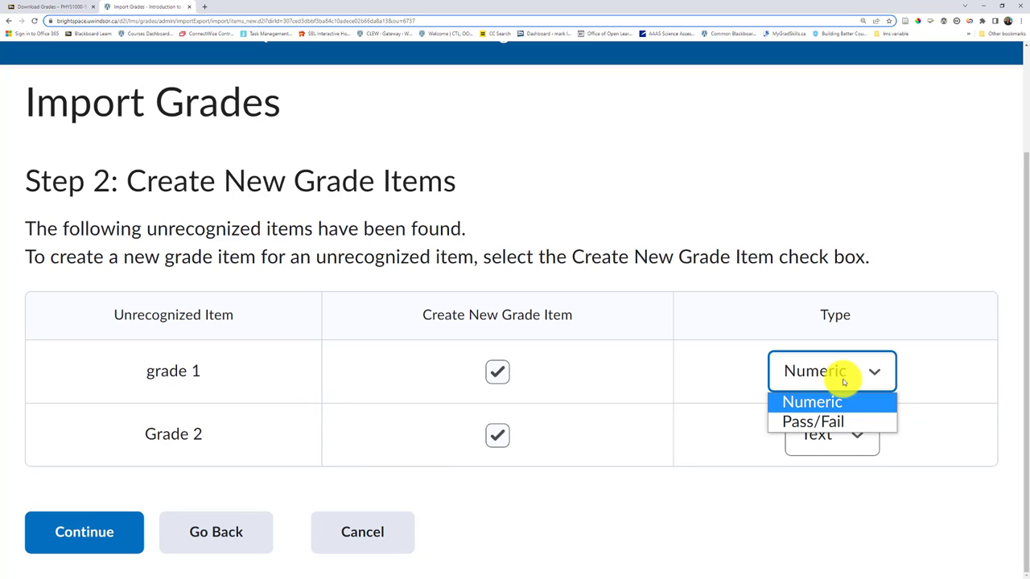
click(832, 434)
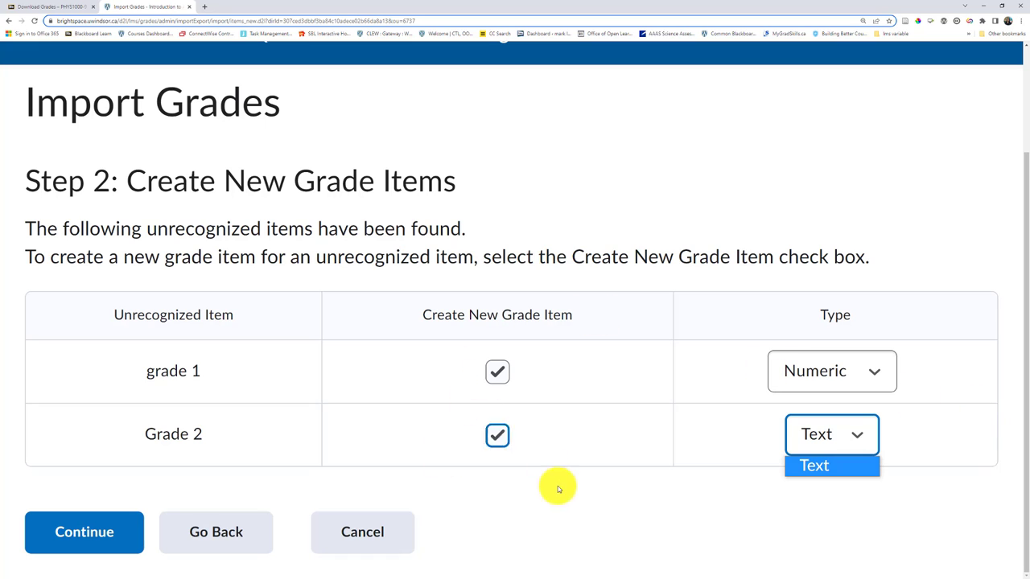
click(814, 465)
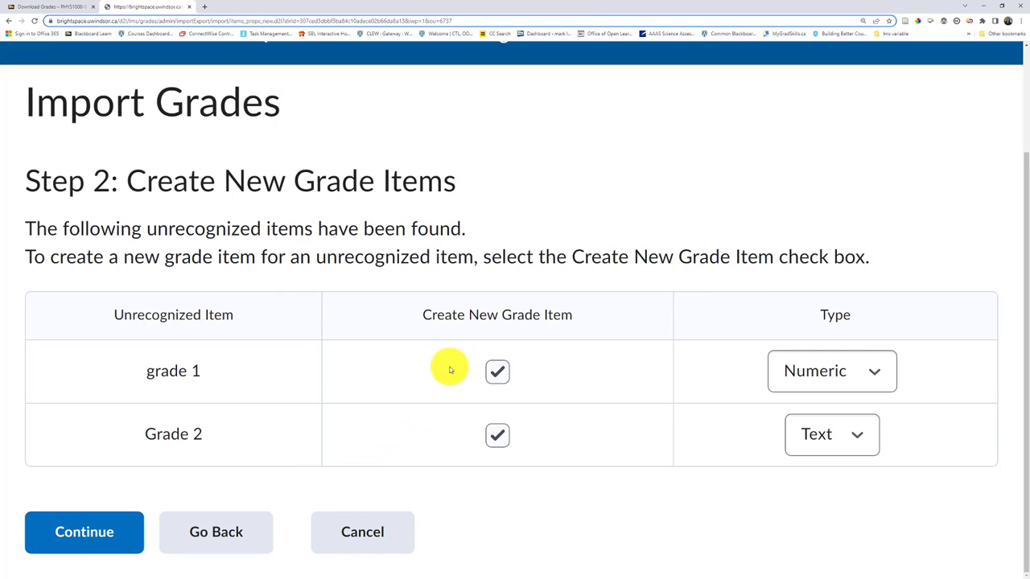
On Step 3 properties, keep grade 1 at 10 maximum points and Grade 2 with no properties.
click(84, 530)
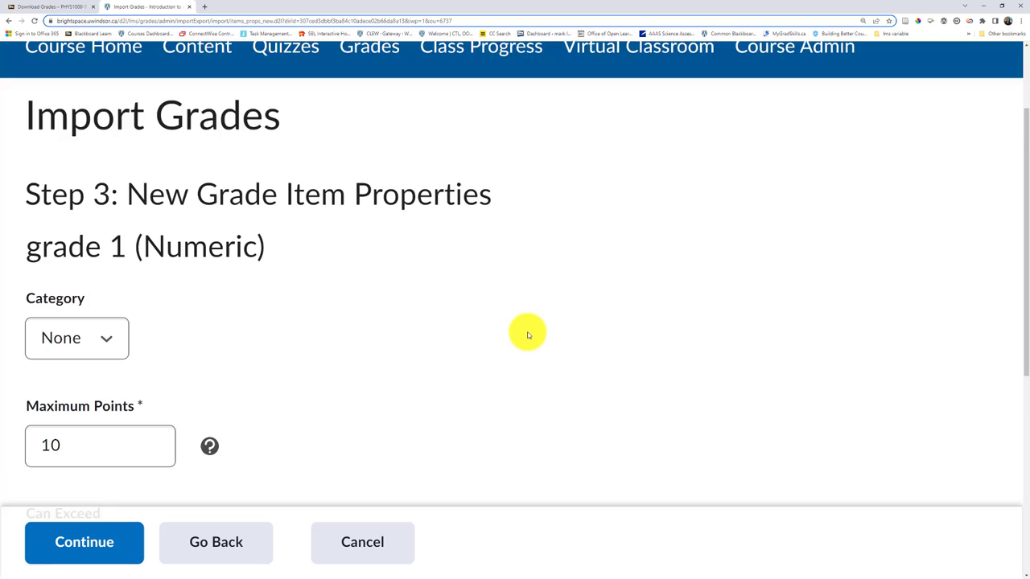
scroll(down, 3)
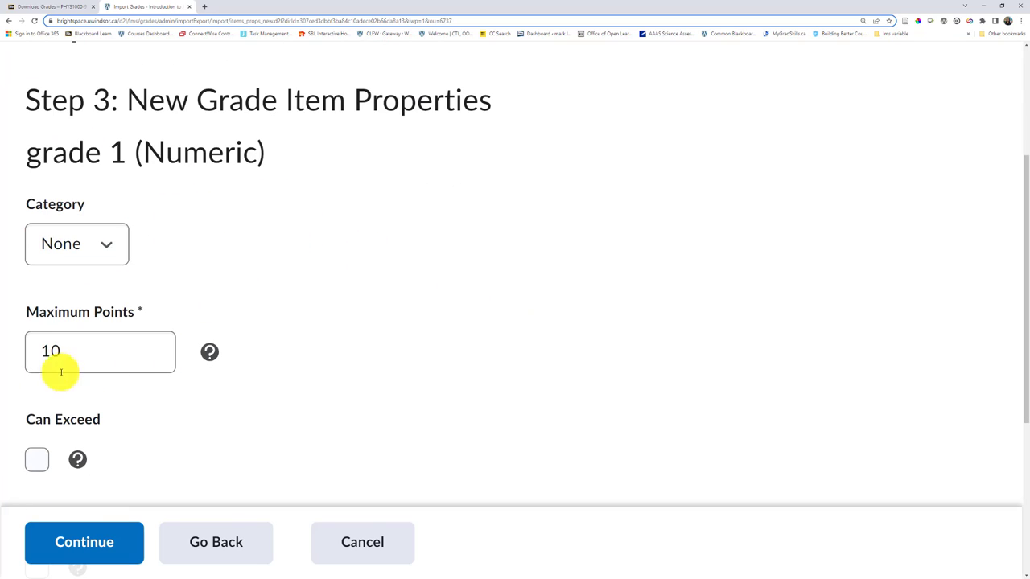
triple_click(100, 351)
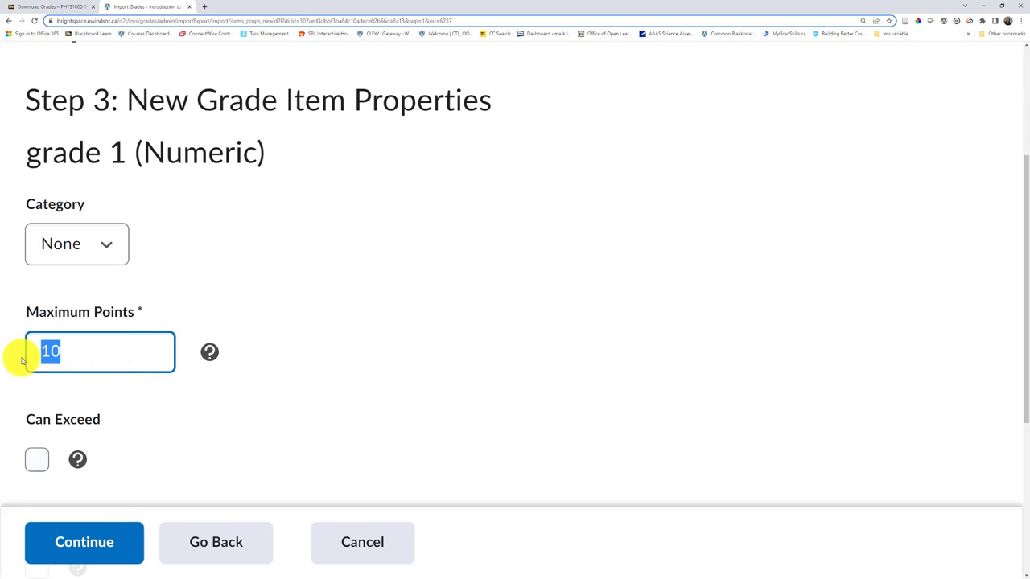
scroll(down, 3)
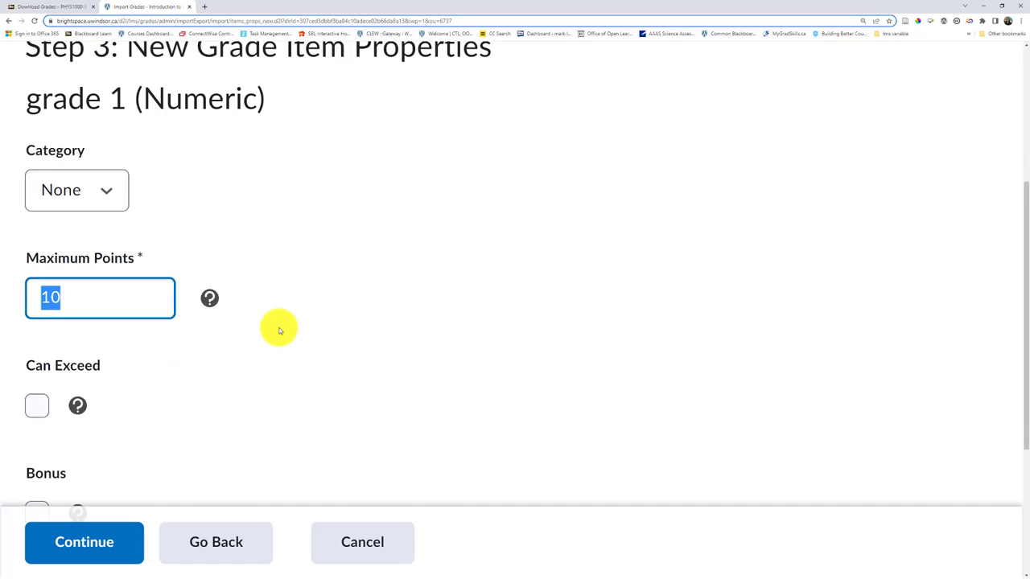
scroll(down, 3)
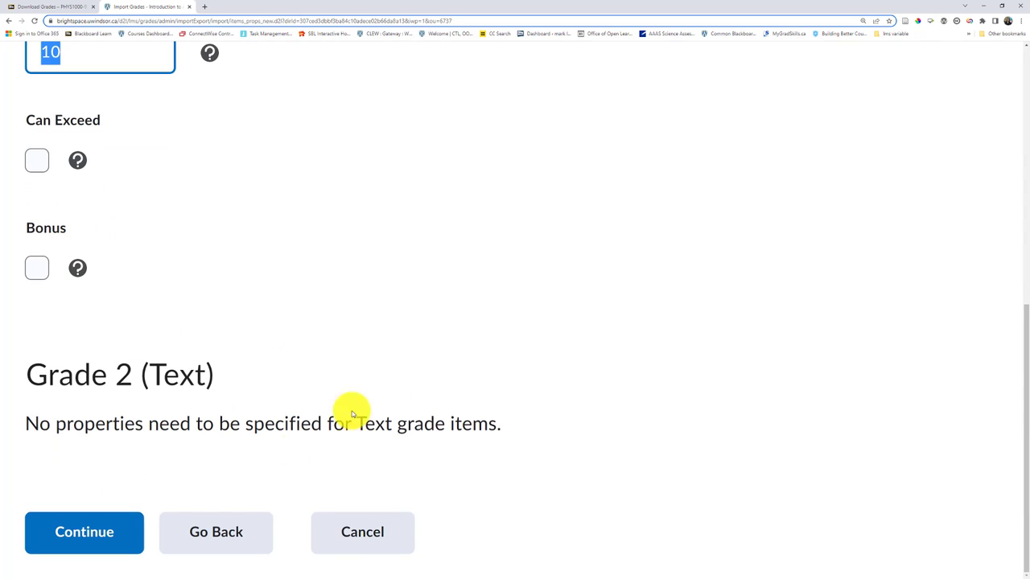
click(84, 531)
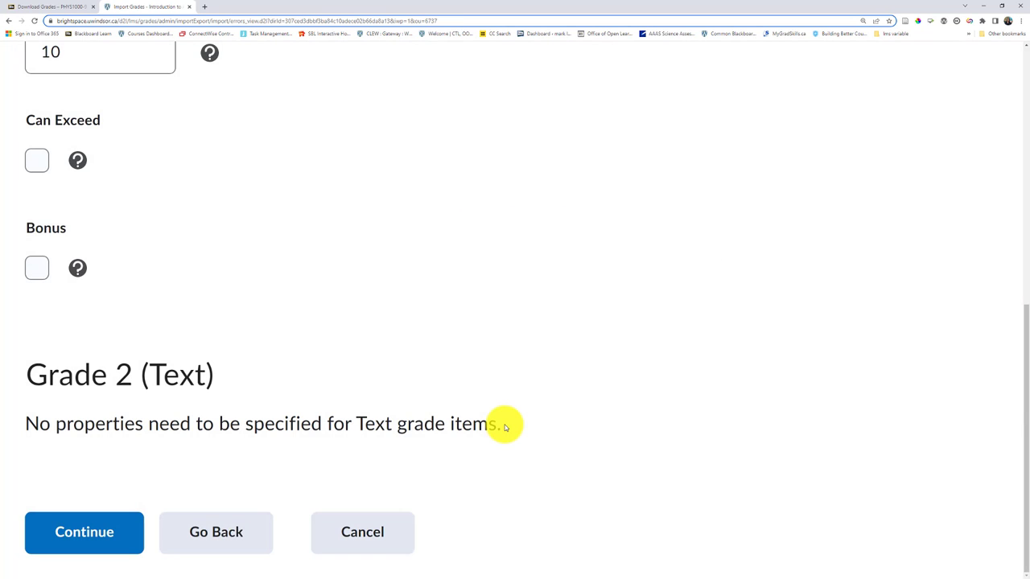
Review Step 4's unrecognized preview user at CSV row 211 and accept the warning.
click(84, 531)
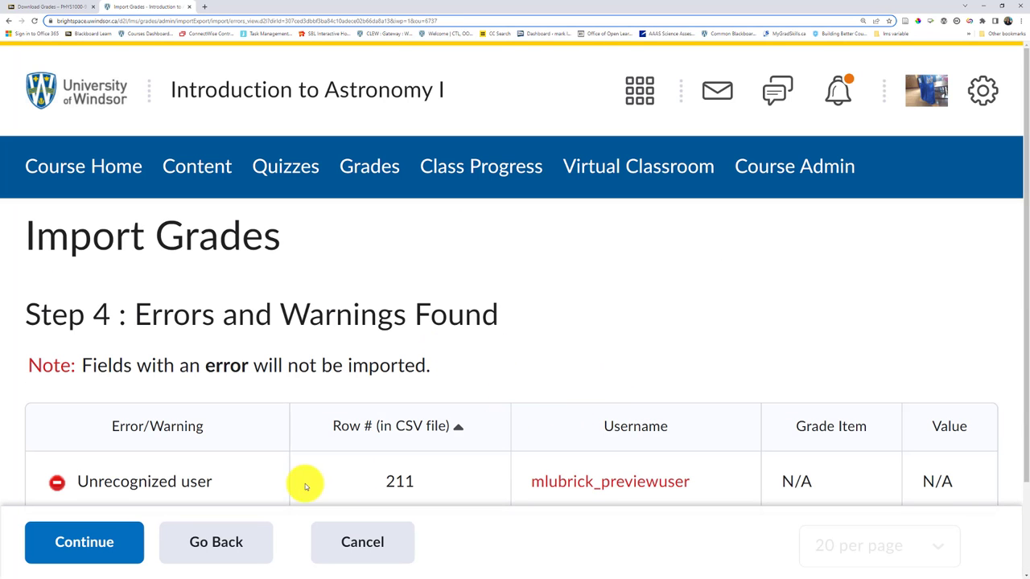
mouse_move(544, 470)
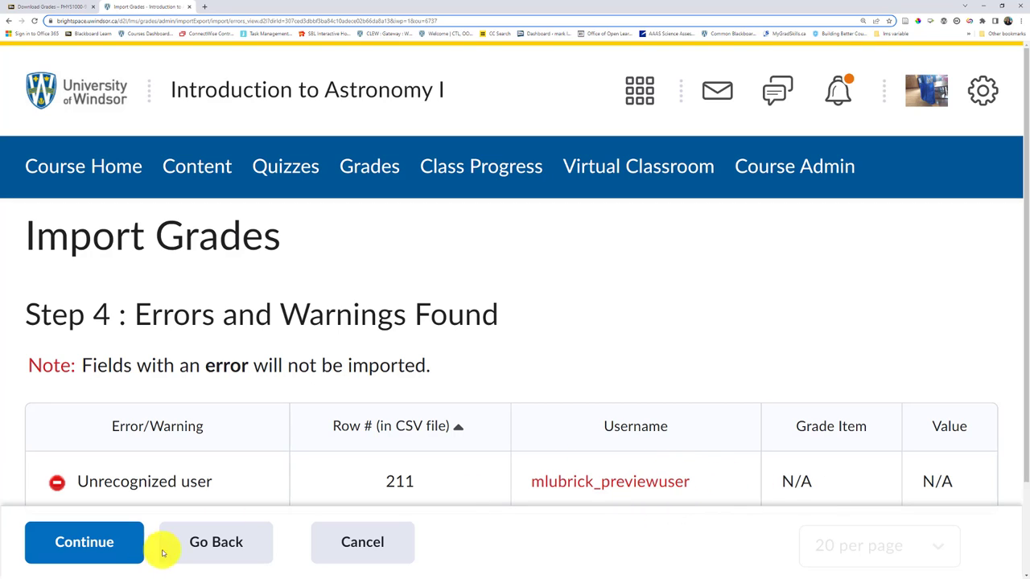
click(84, 540)
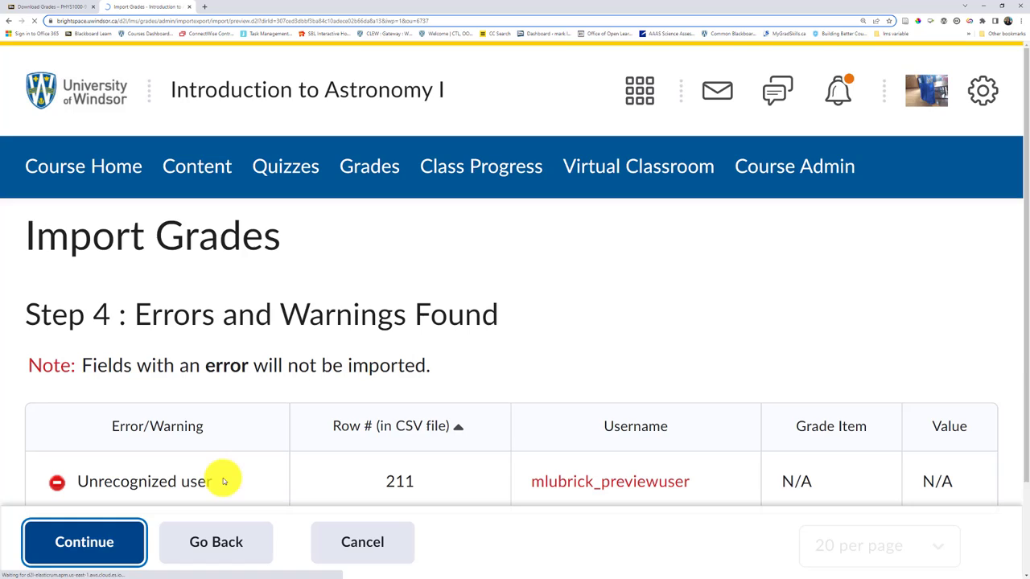
On Step 5 Preview Import, scroll through students' grade 1 scores out of 10 and Grade 2 comments.
click(83, 540)
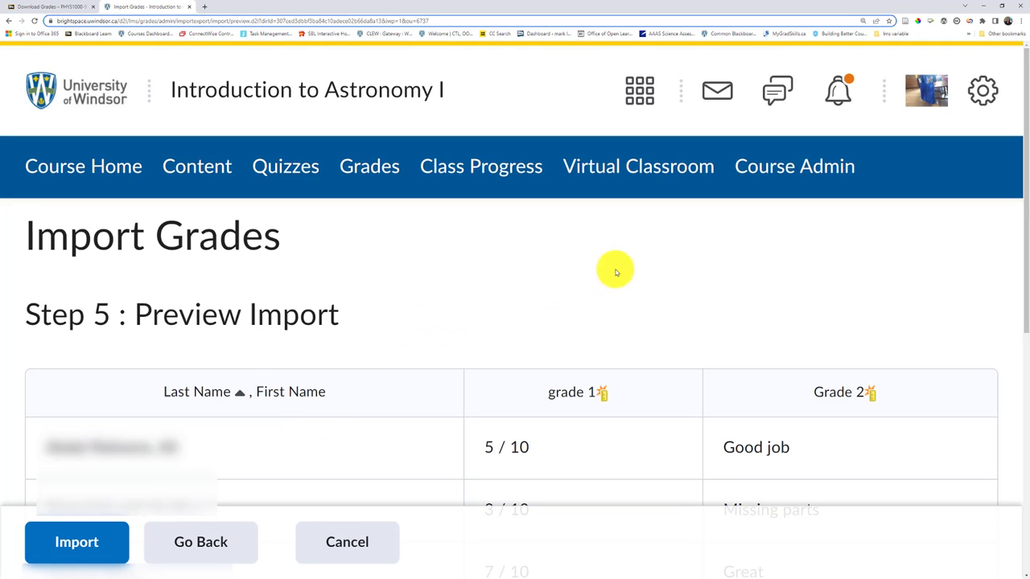
mouse_move(184, 464)
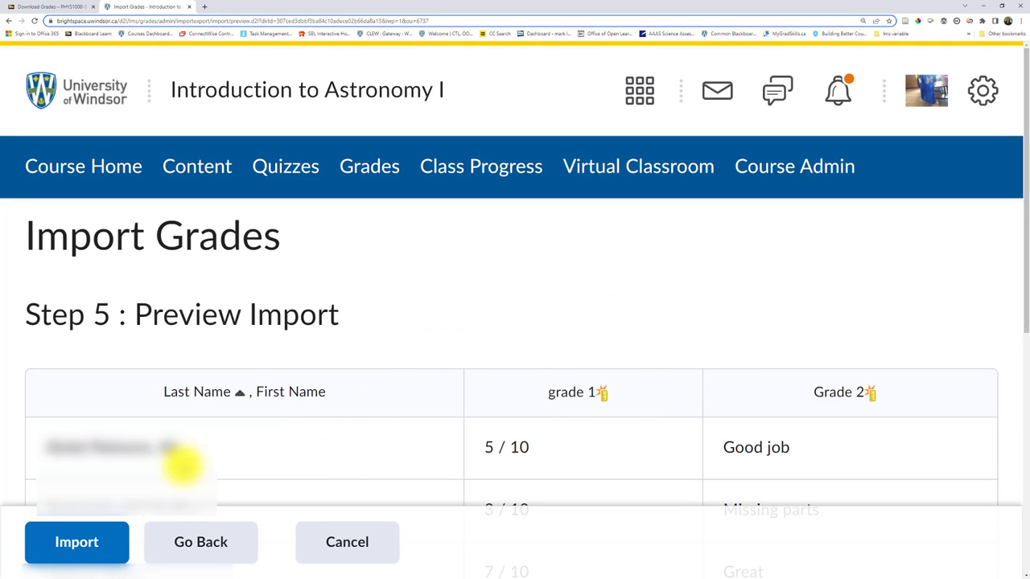
mouse_move(335, 441)
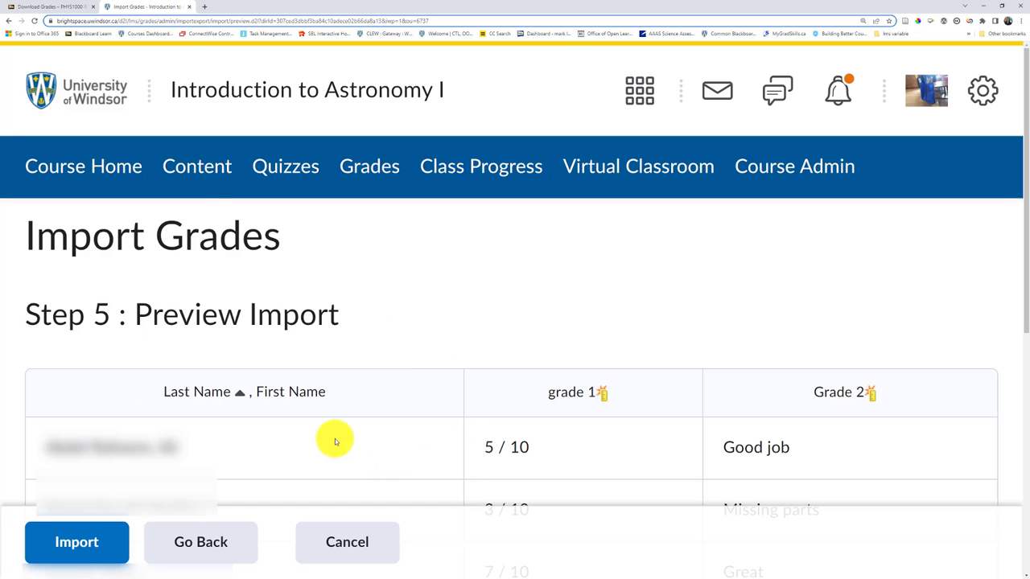
scroll(down, 3)
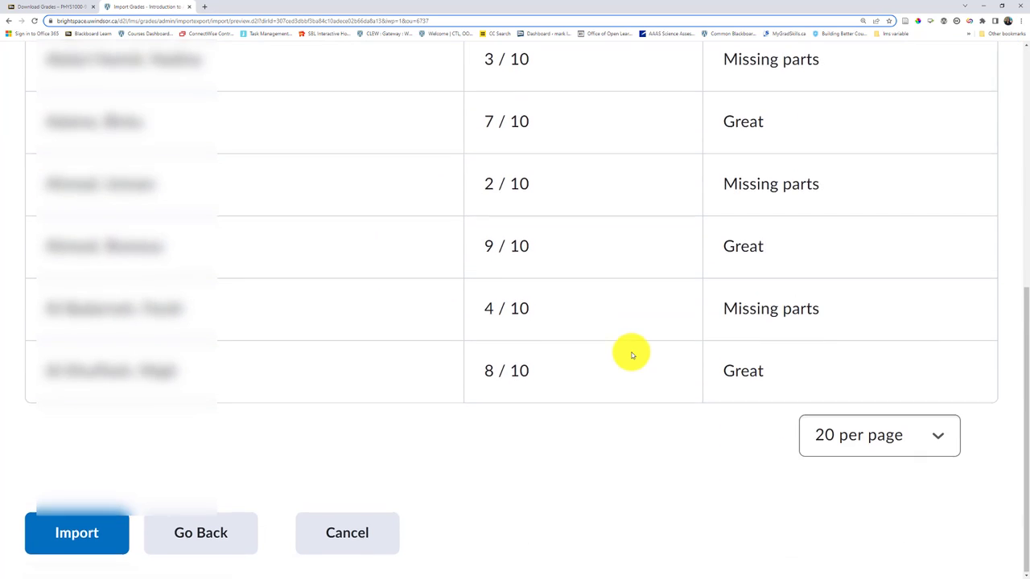
scroll(up, 3)
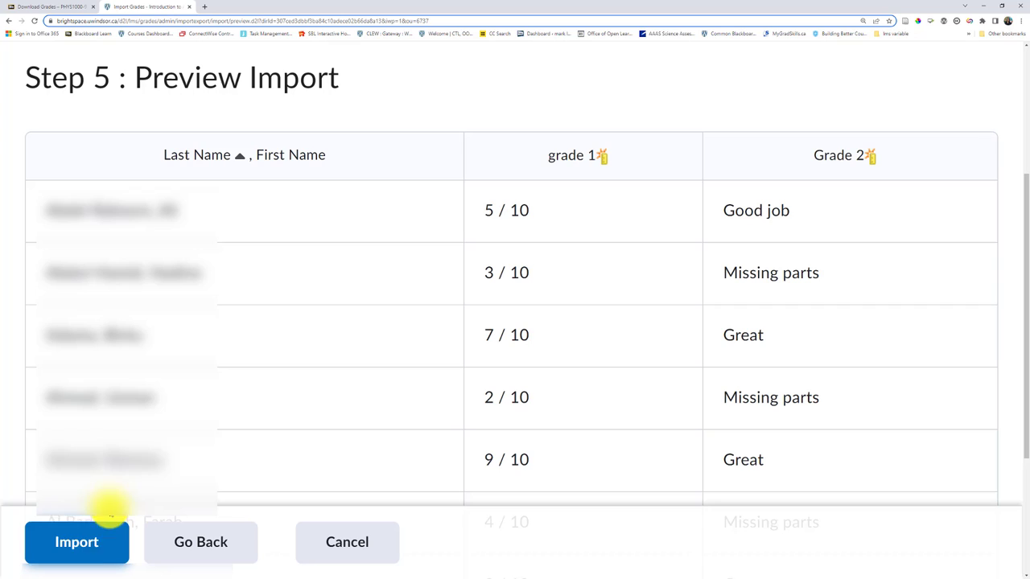